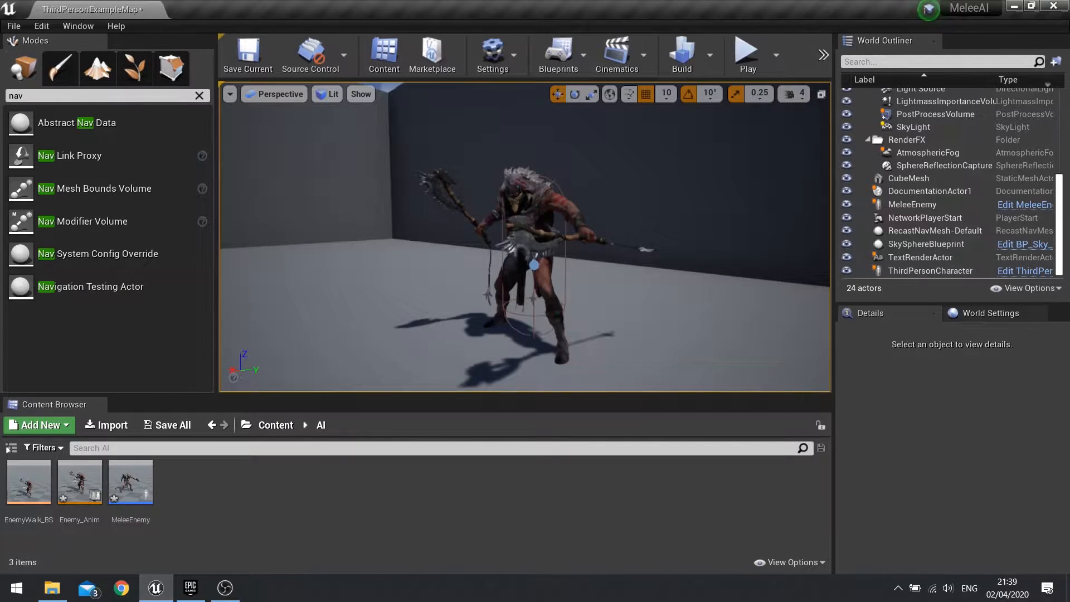
Create a Blueprint Class with AIController as parent, named Enemy_AI, in the AI folder.
click(38, 424)
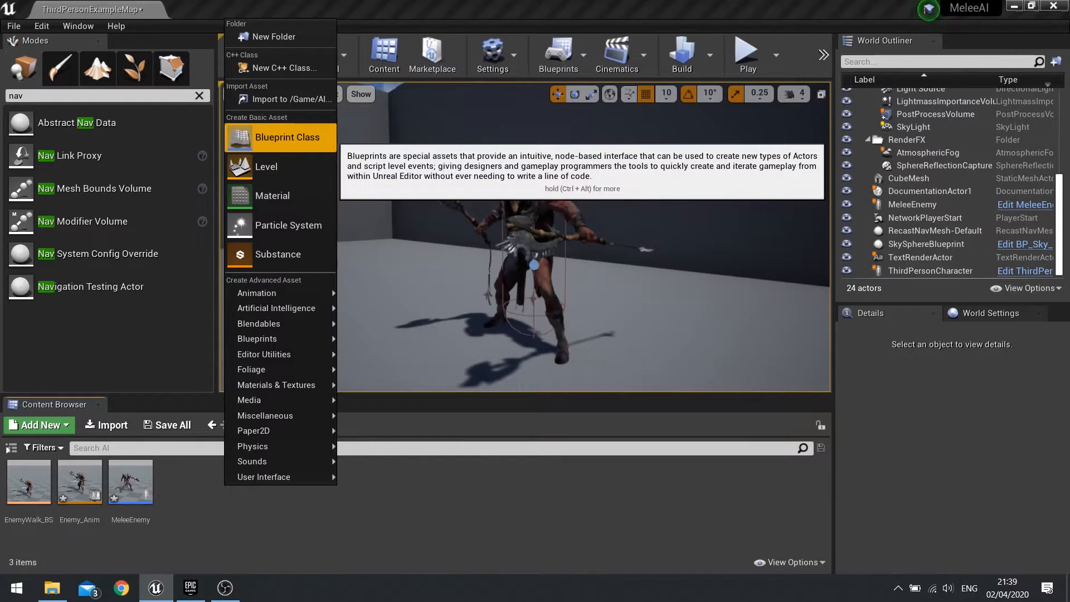
click(288, 137)
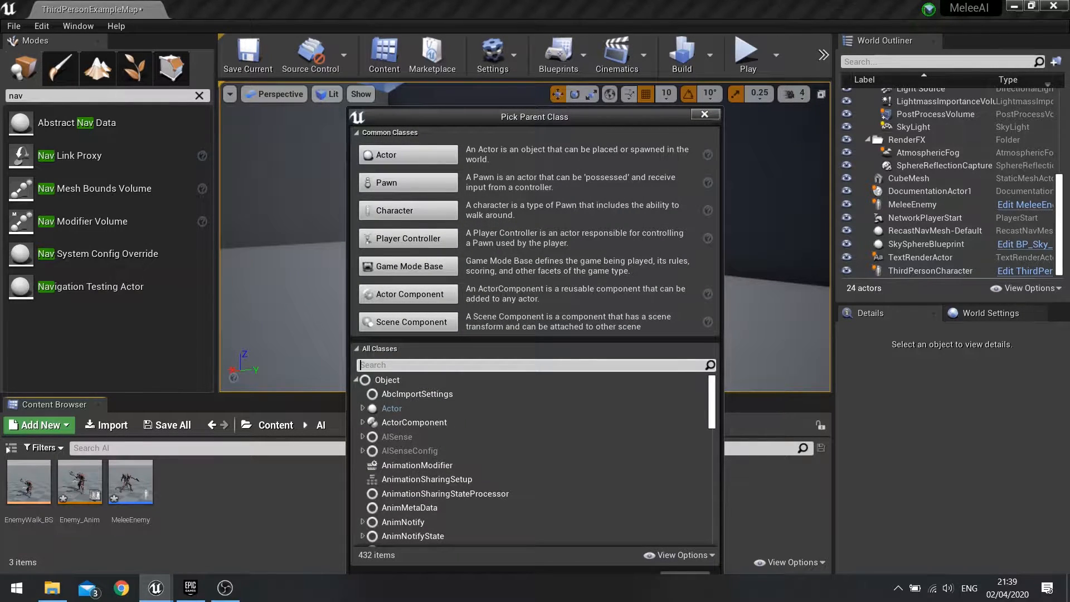
text(ai controll)
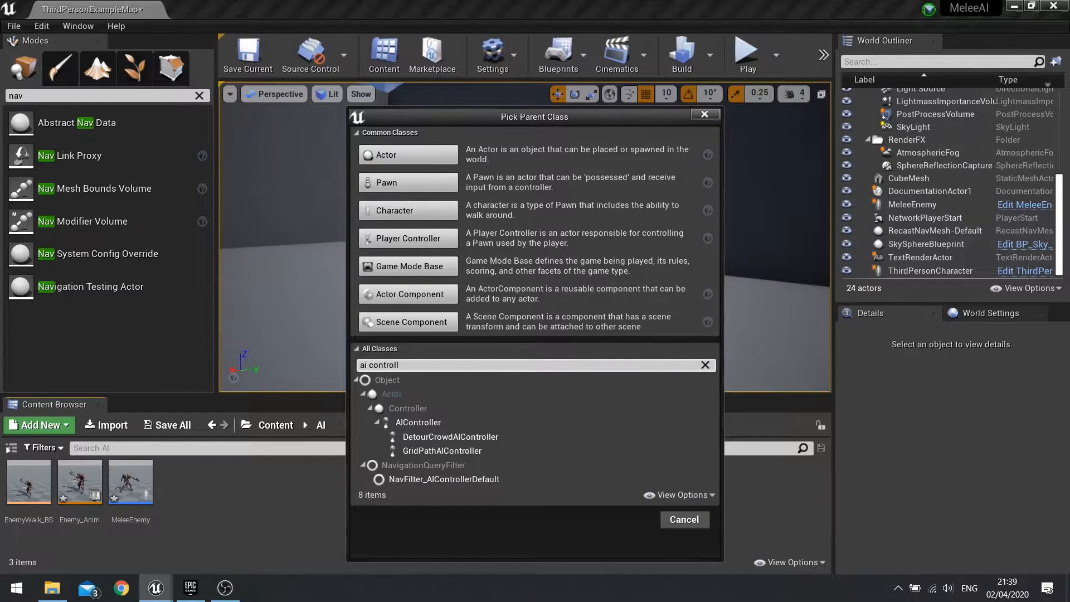
click(418, 421)
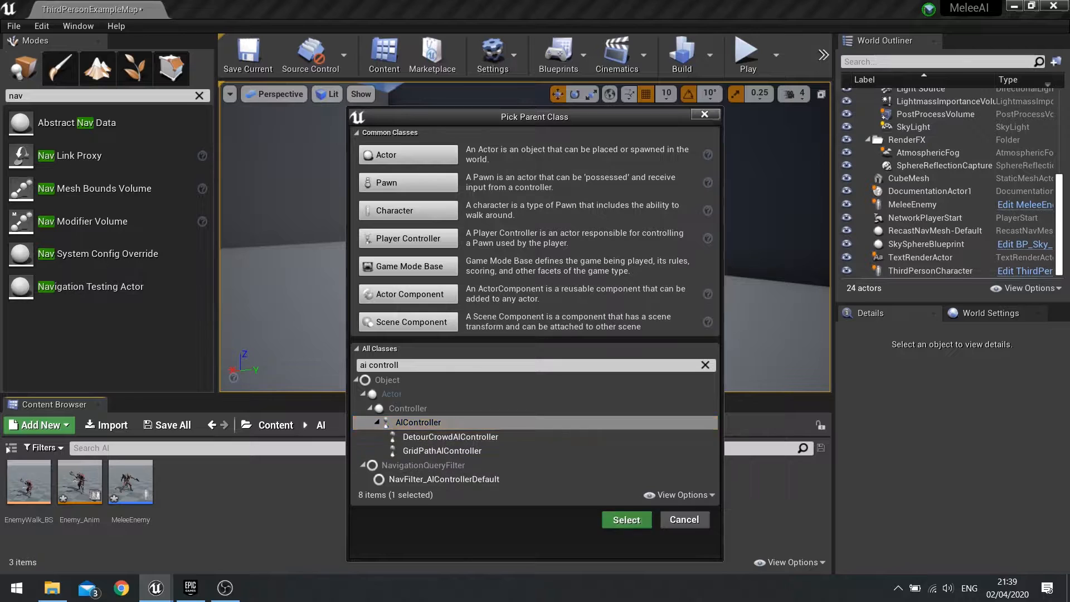
click(625, 519)
text(Enemy_AI)
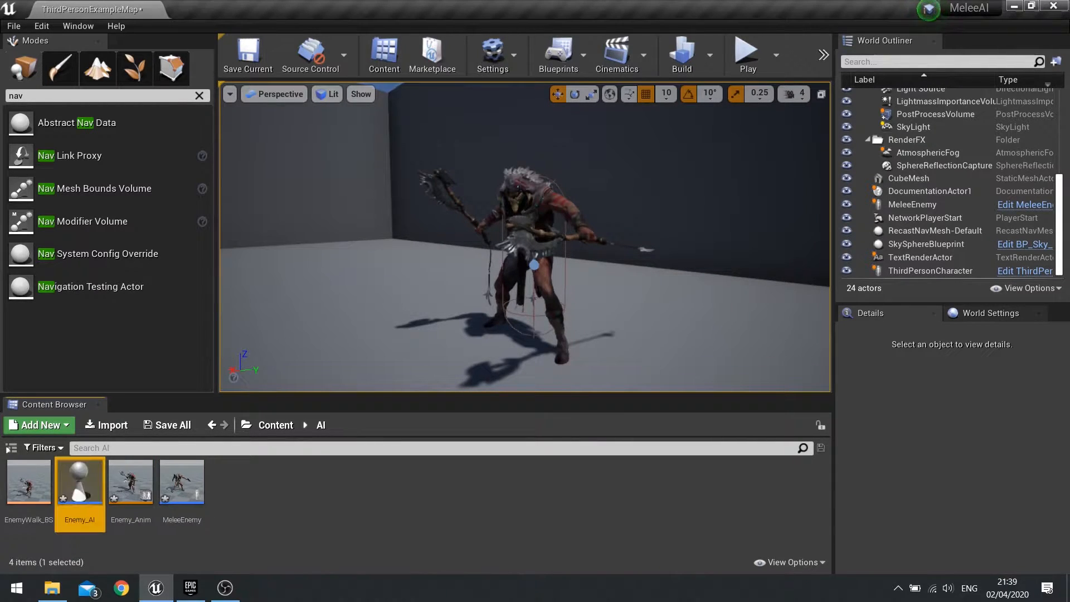
Add the Enemy_BB blackboard and Enemy_BT behavior tree assets, then select MeleeEnemy.
click(38, 425)
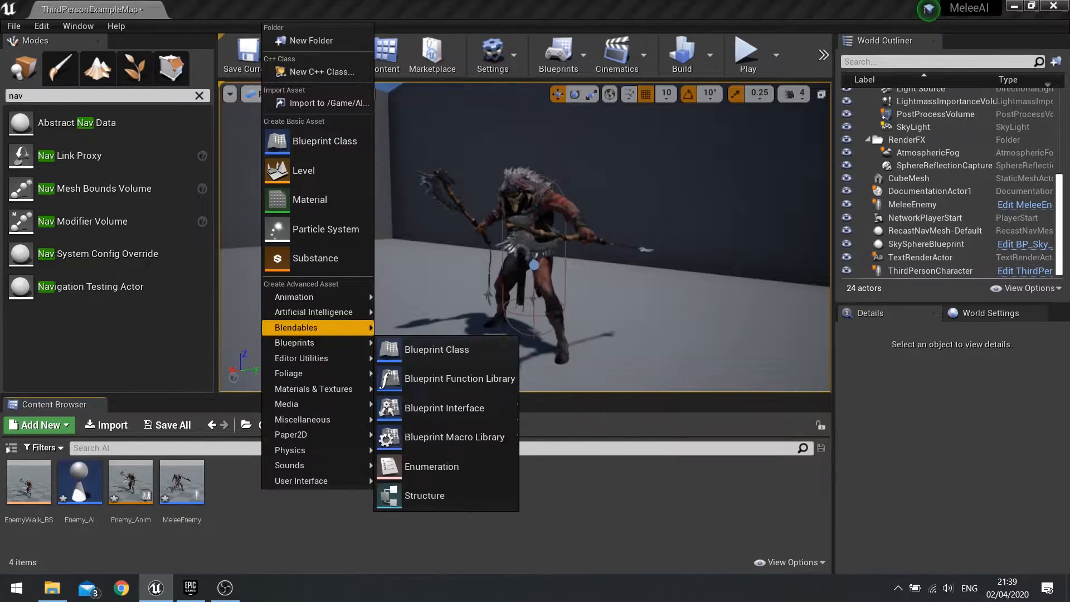
mouse_move(314, 312)
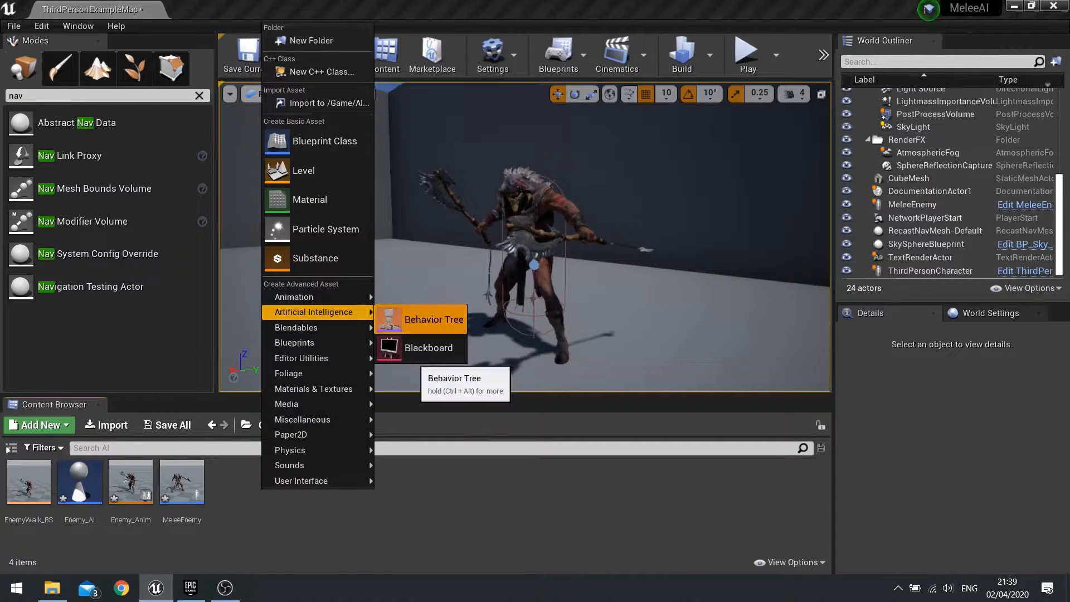
click(454, 319)
text(Enemy_BT)
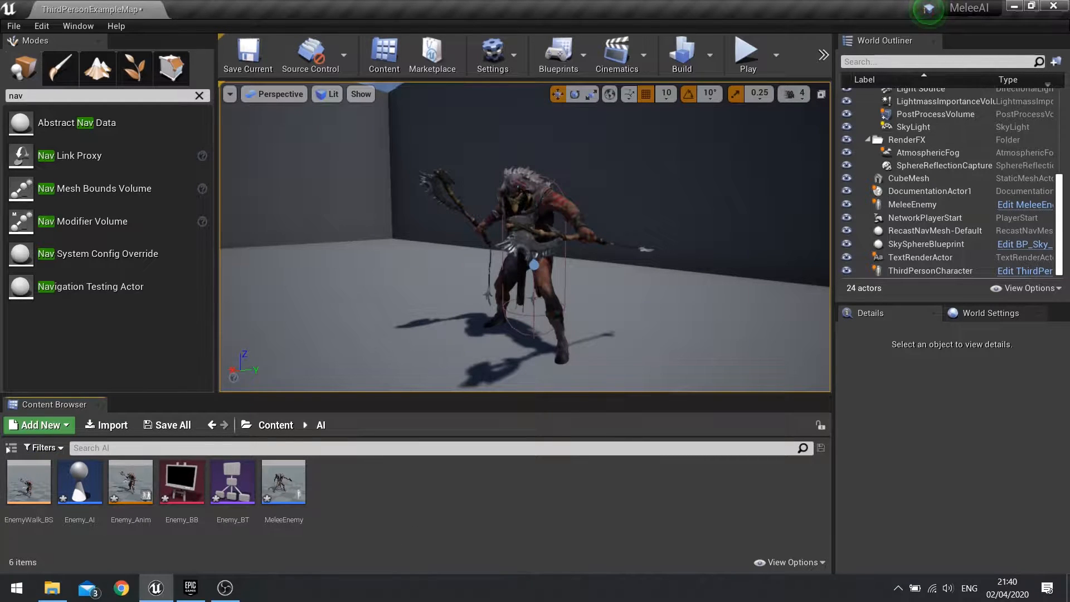
mouse_move(79, 482)
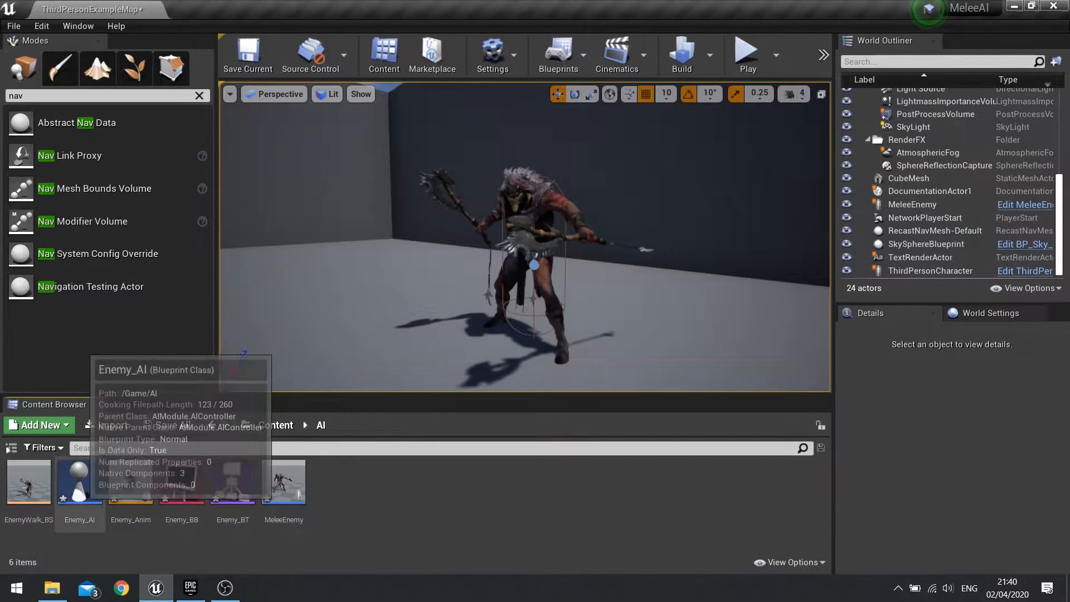
click(283, 482)
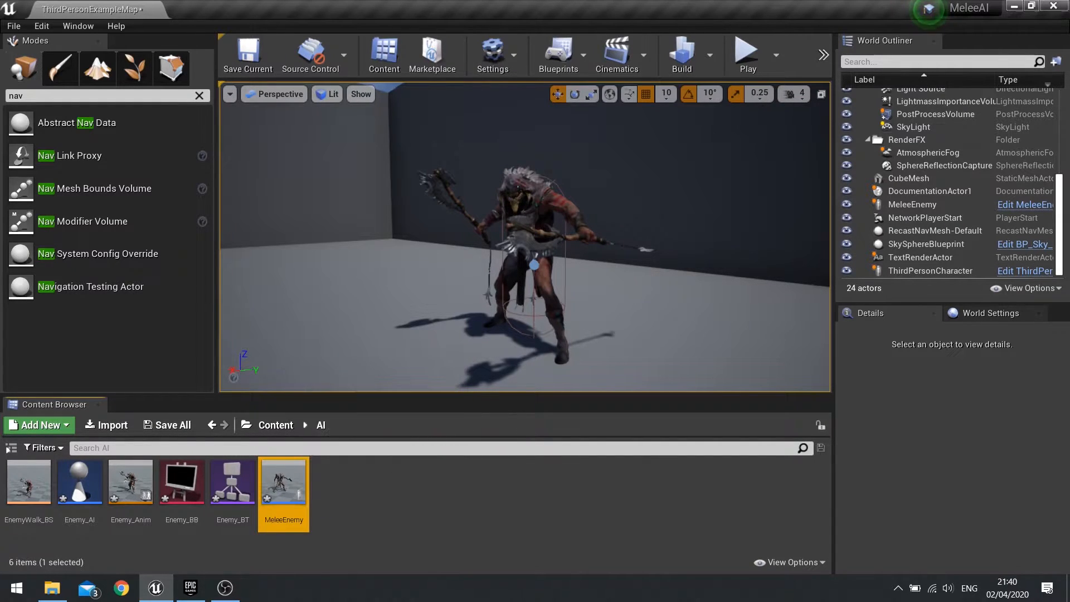
mouse_move(282, 481)
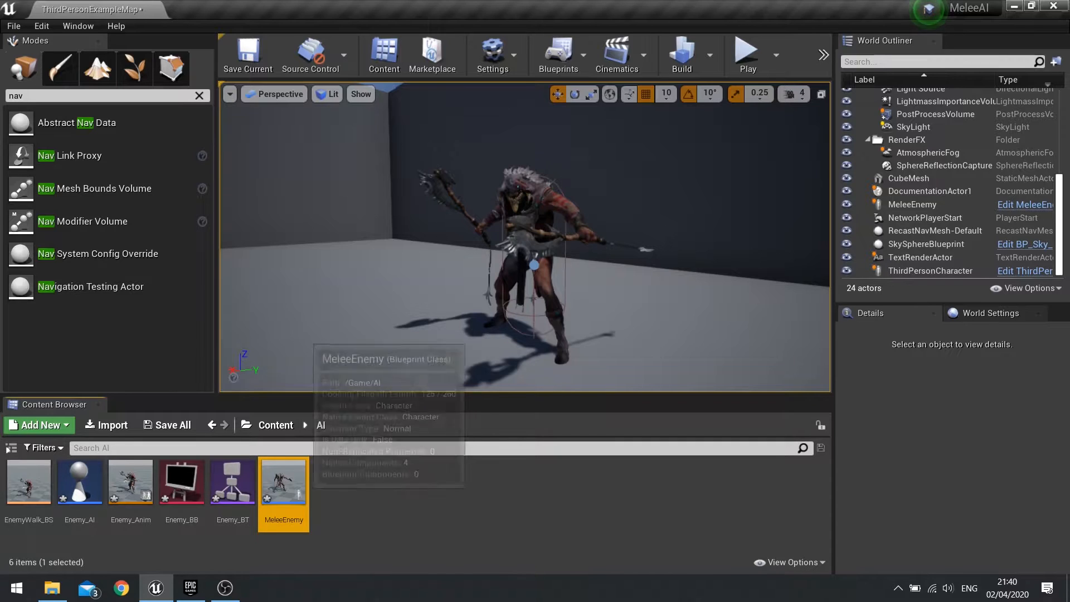
Set MeleeEnemy's Pawn AI Controller Class to Enemy_AI in its blueprint.
double_click(282, 482)
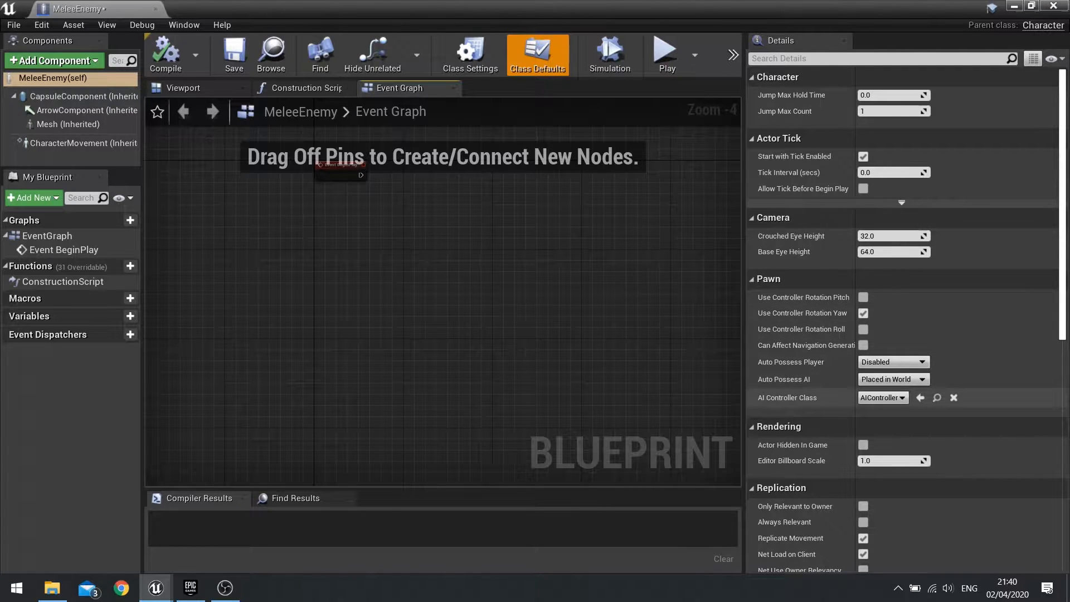
click(880, 396)
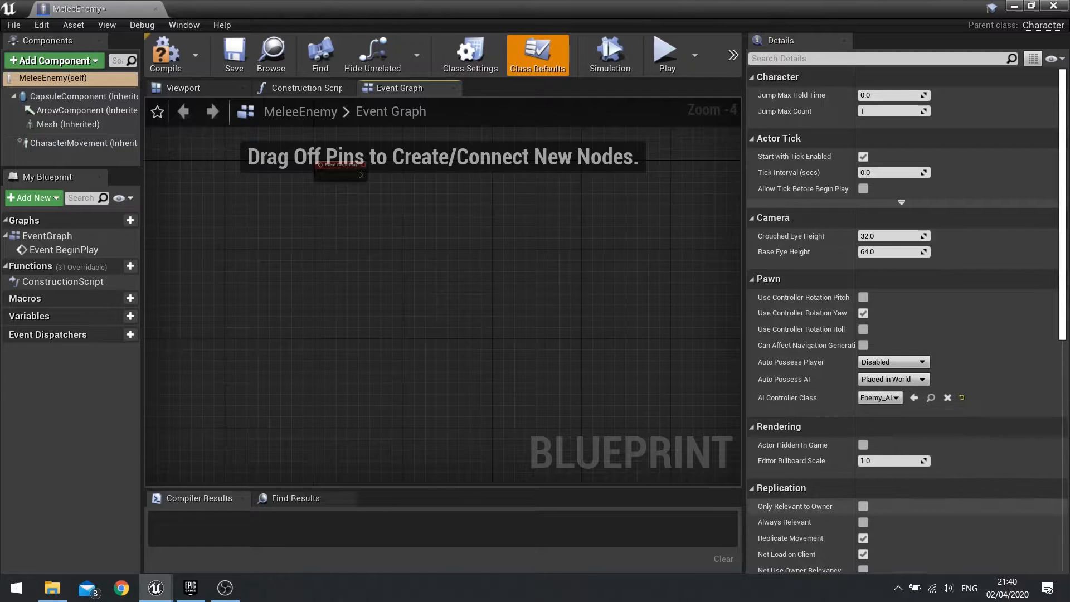
click(165, 54)
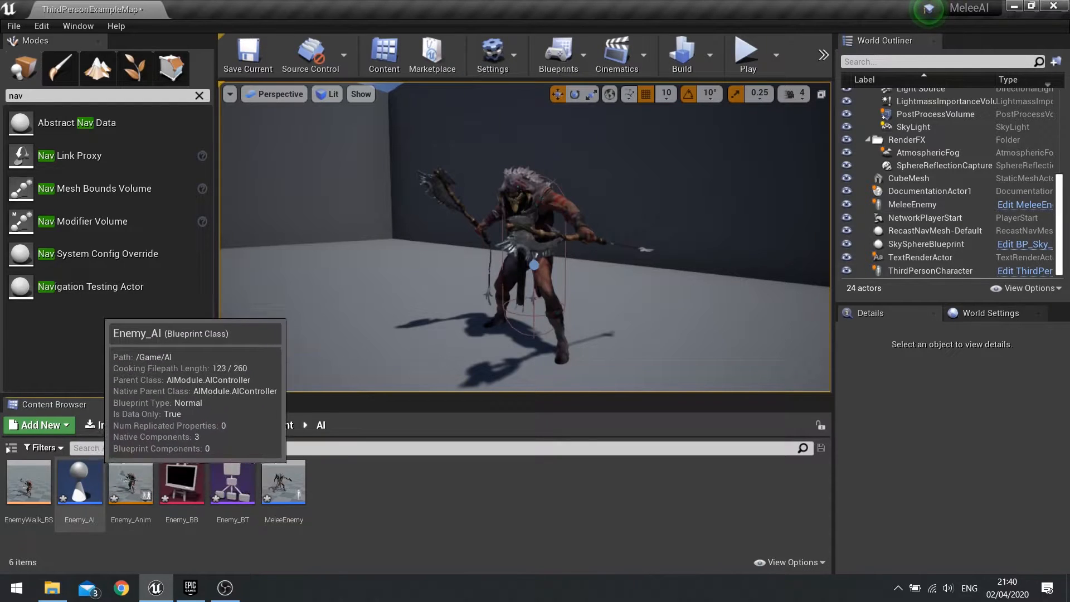
Wire Event BeginPlay to Run Behavior Tree with BTAsset Enemy_BT, and compile Enemy_AI.
double_click(79, 483)
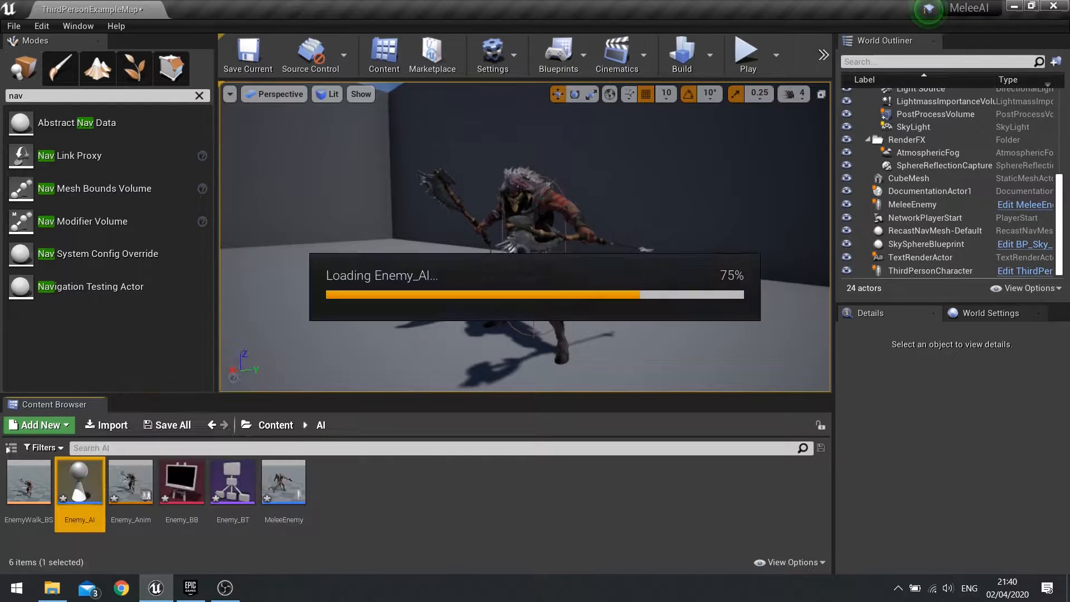
double_click(80, 482)
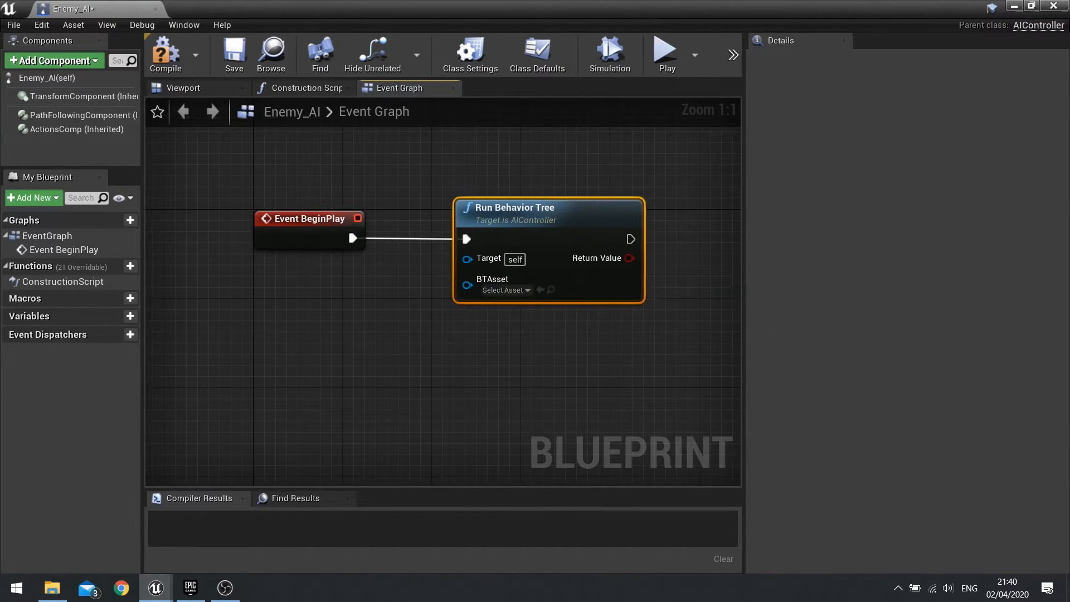
mouse_move(467, 280)
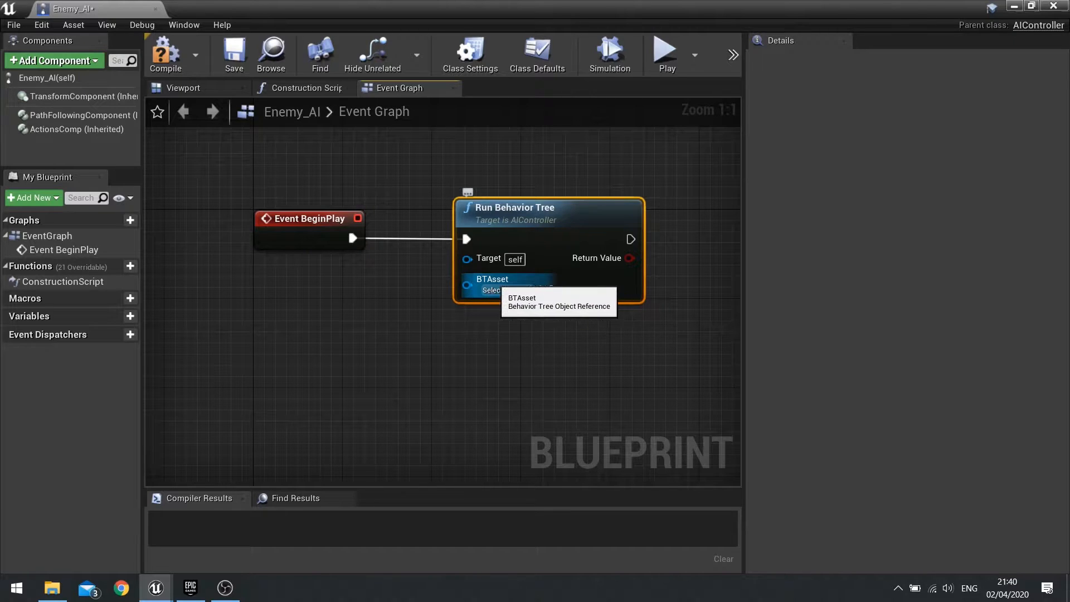
click(504, 290)
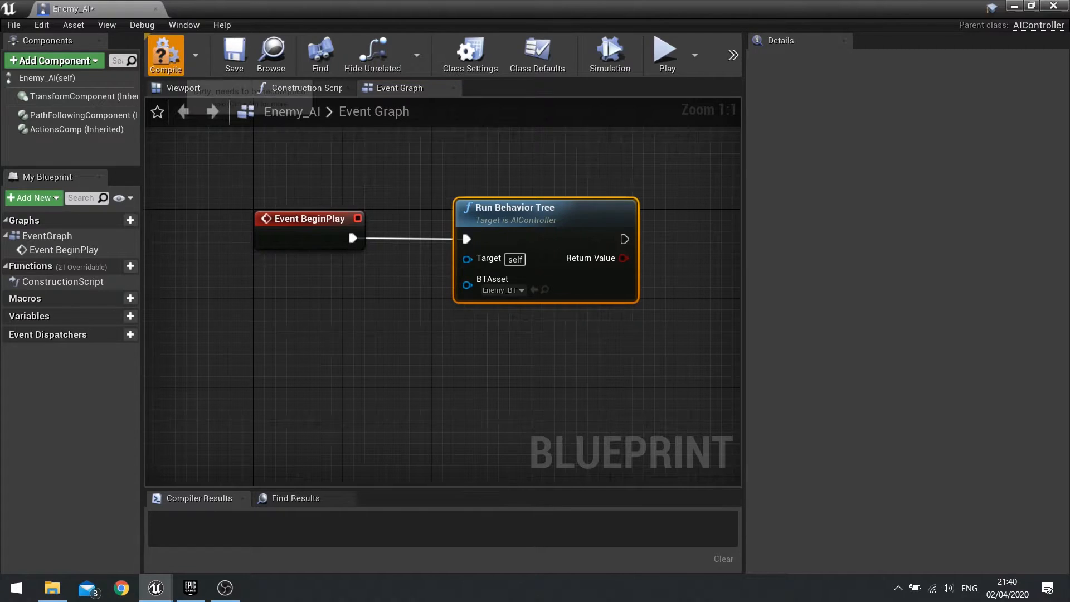
click(164, 54)
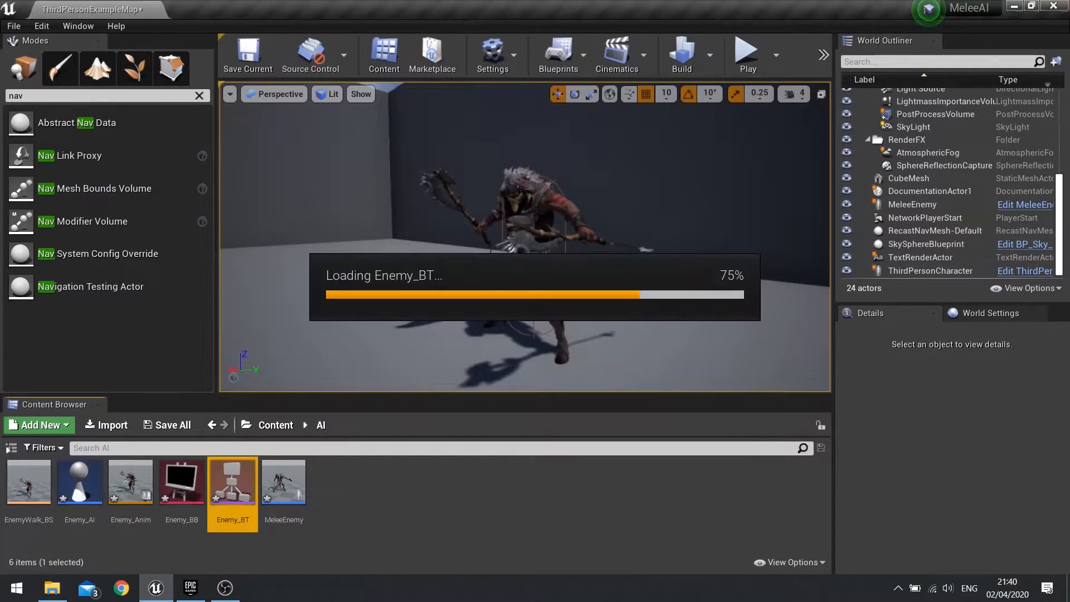
Bring up Enemy_BT in the behavior tree editor, showing only its ROOT node.
double_click(232, 482)
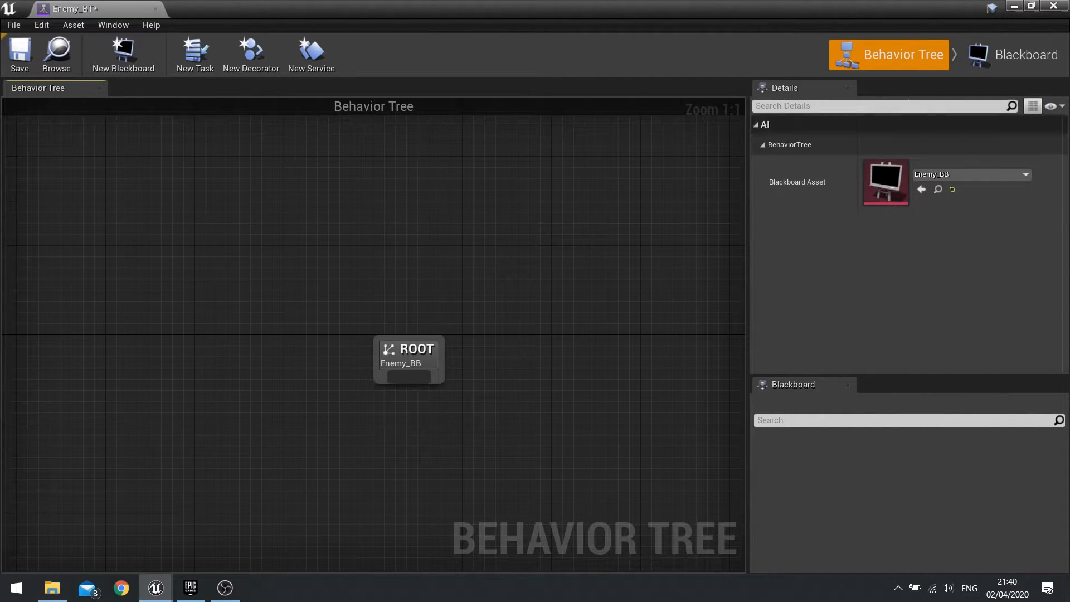
mouse_move(1026, 53)
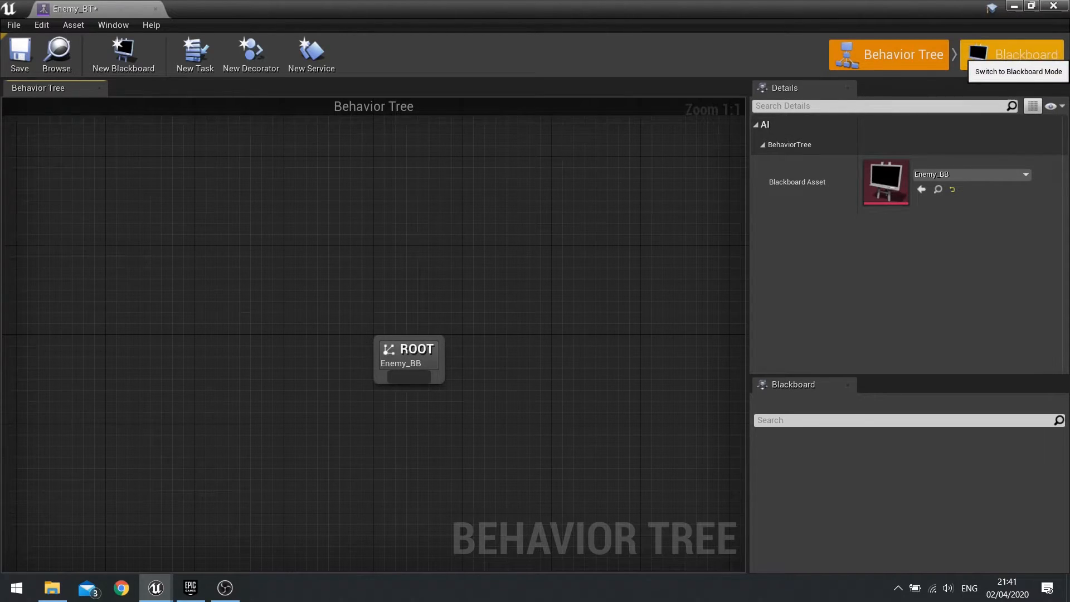
Add a Vector key named TargetLocation to the Enemy_BB blackboard and save it.
click(1014, 53)
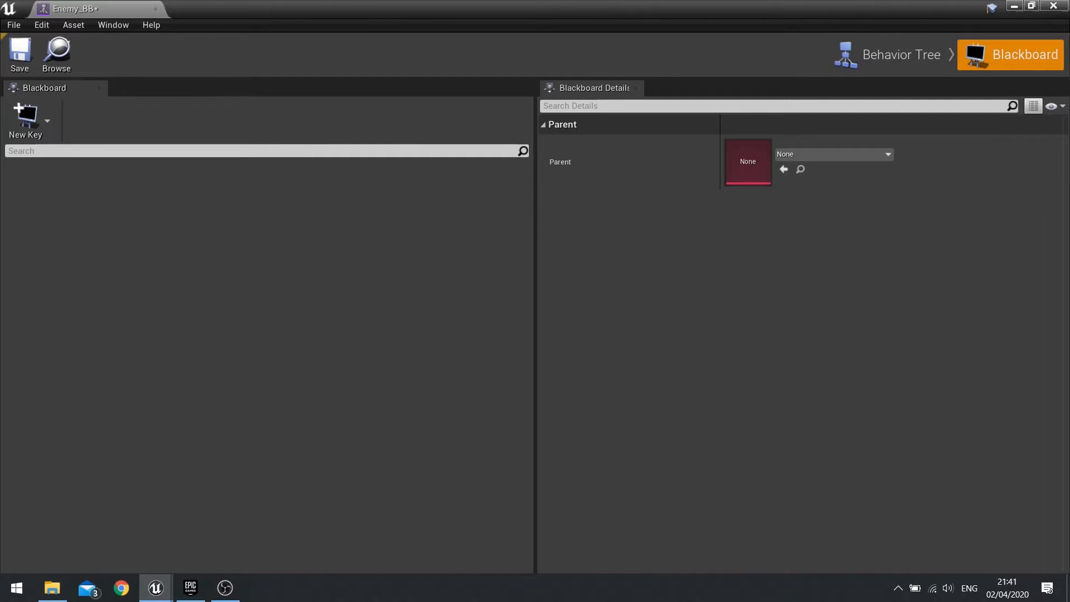
mouse_move(25, 119)
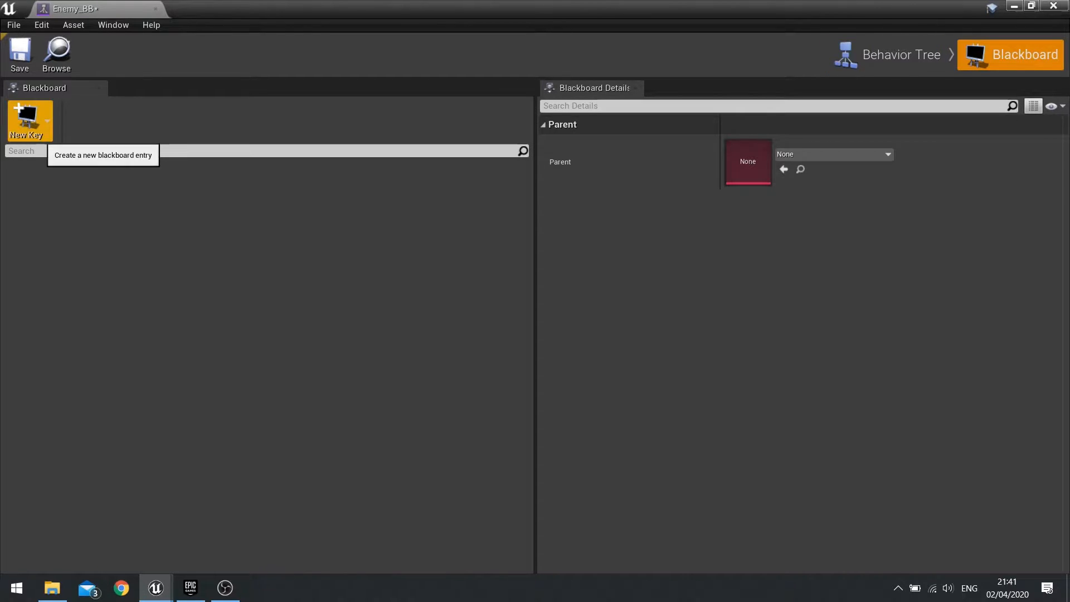
click(25, 120)
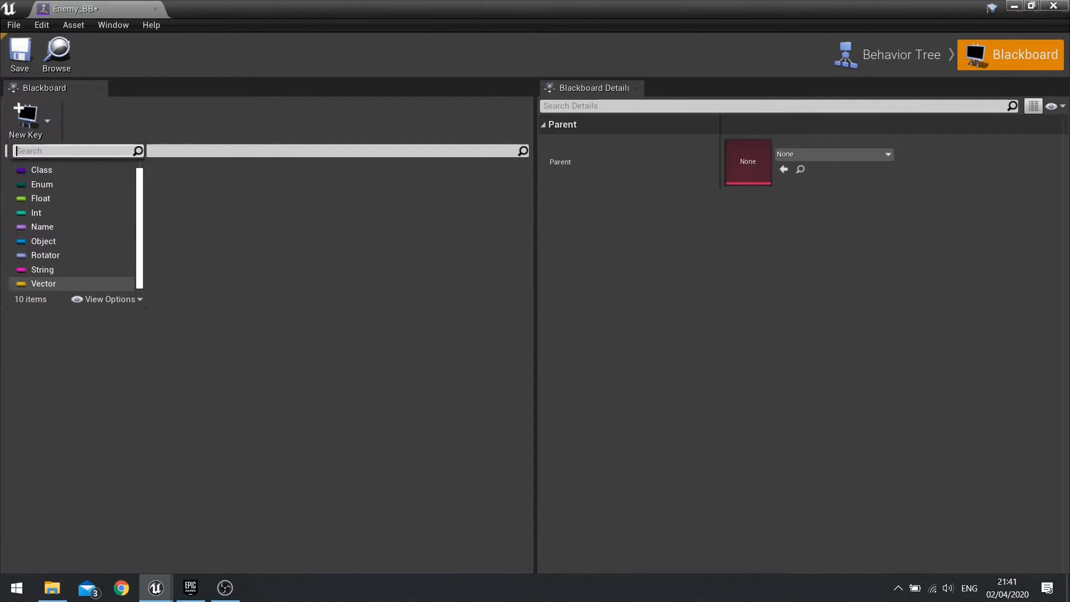
click(44, 283)
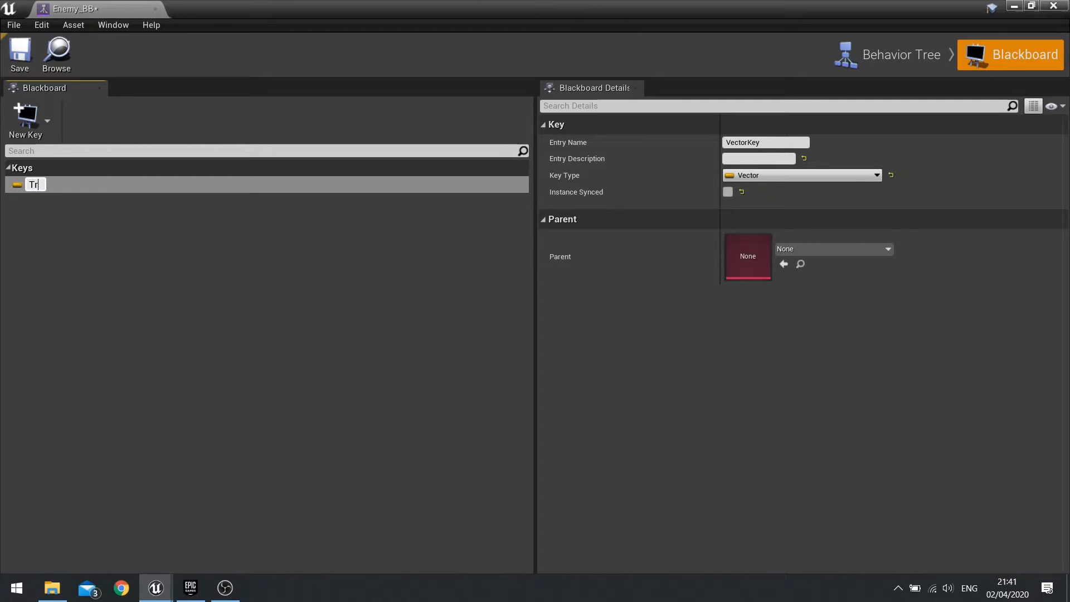
text(argetLocation)
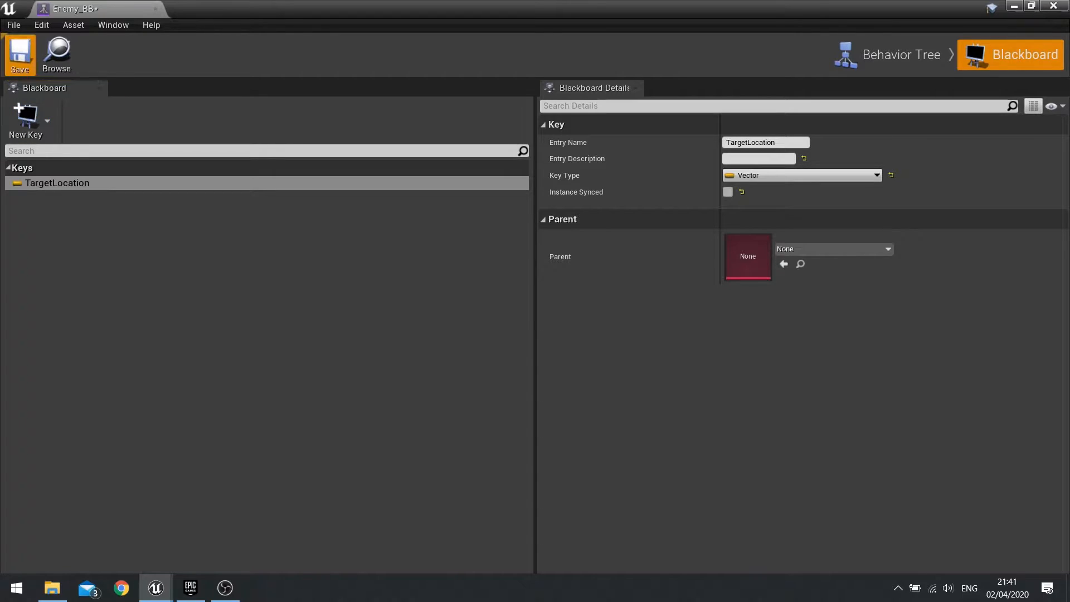
click(899, 55)
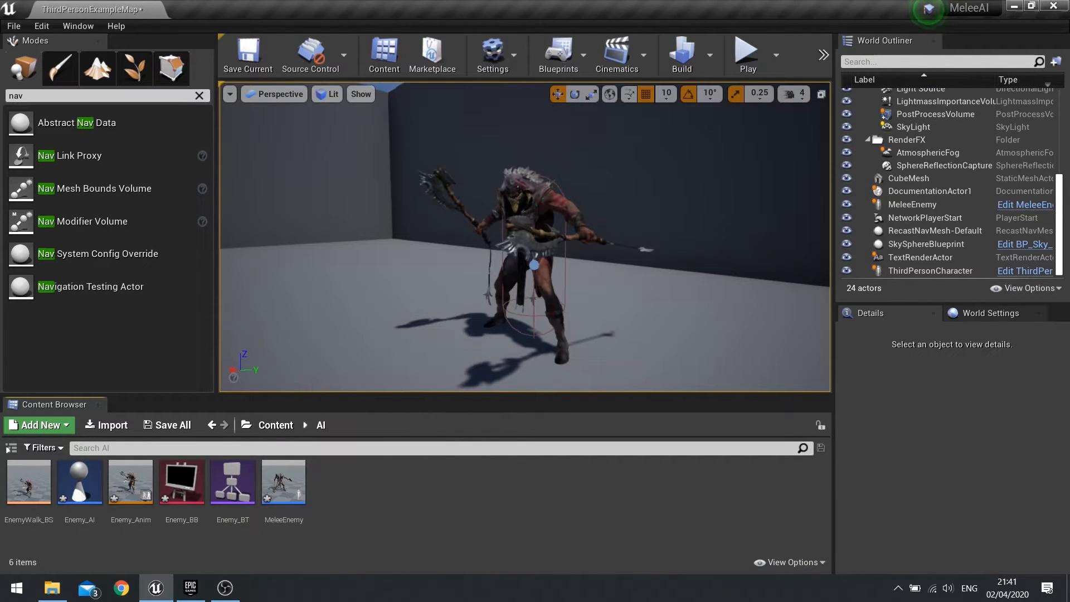
Attach a Selector under ROOT in Enemy_BT and add Sequence nodes beneath it.
double_click(231, 482)
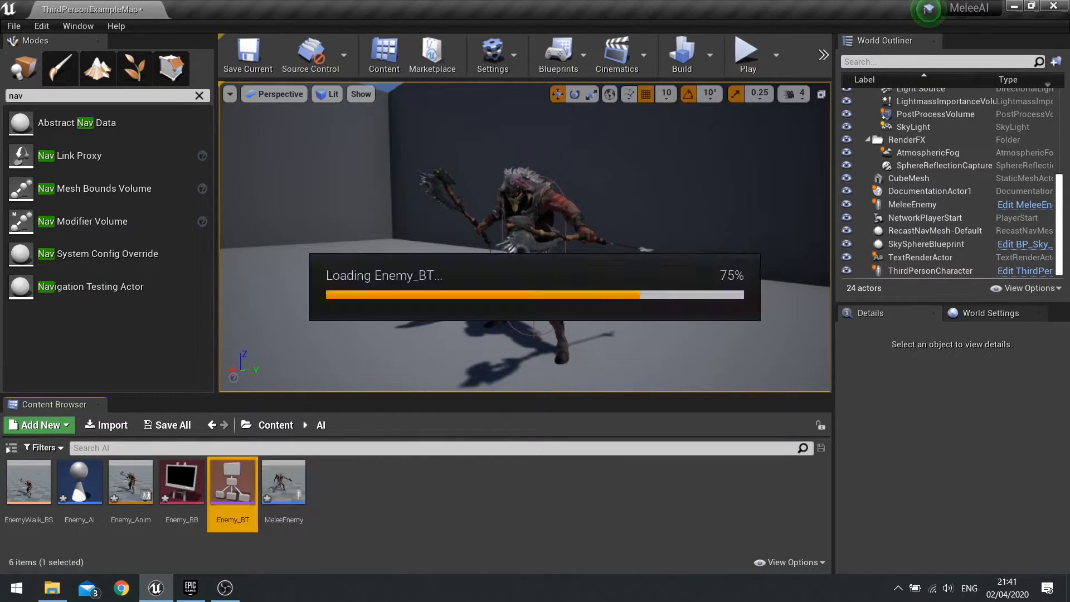
double_click(231, 481)
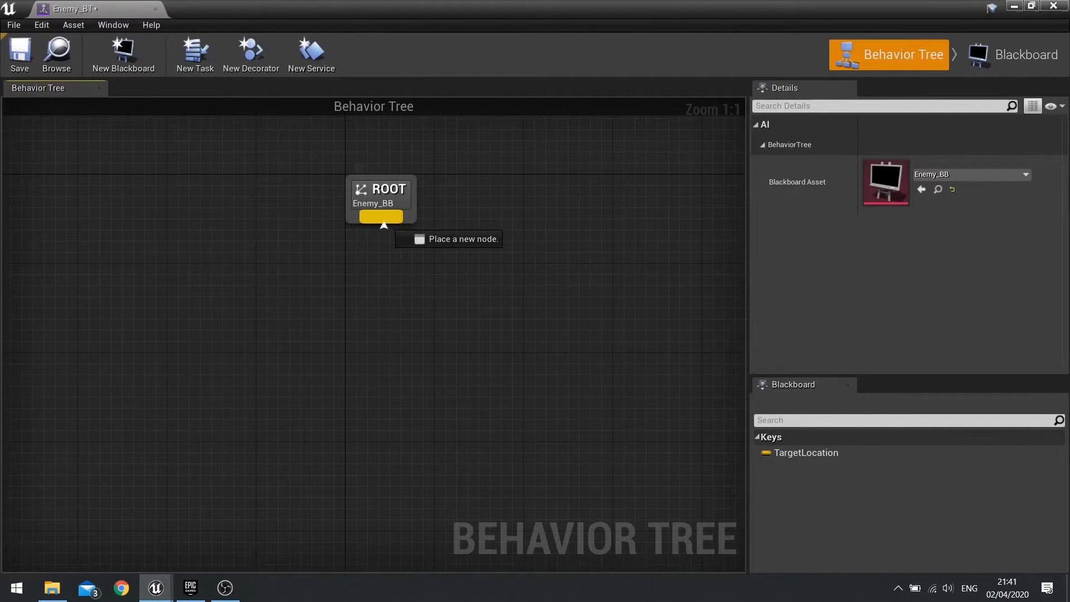
click(383, 224)
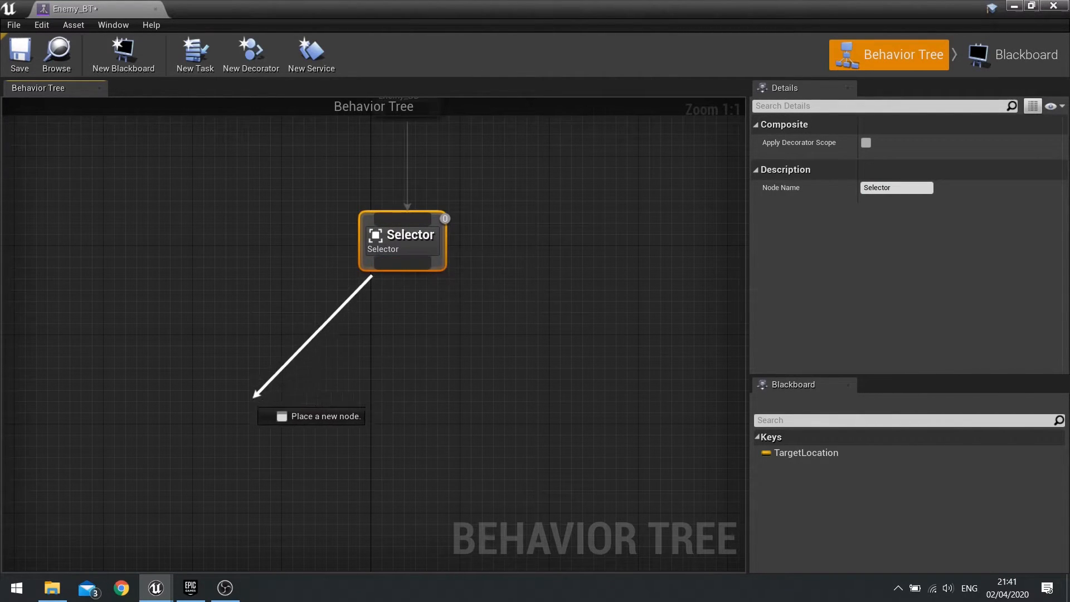
text(seq)
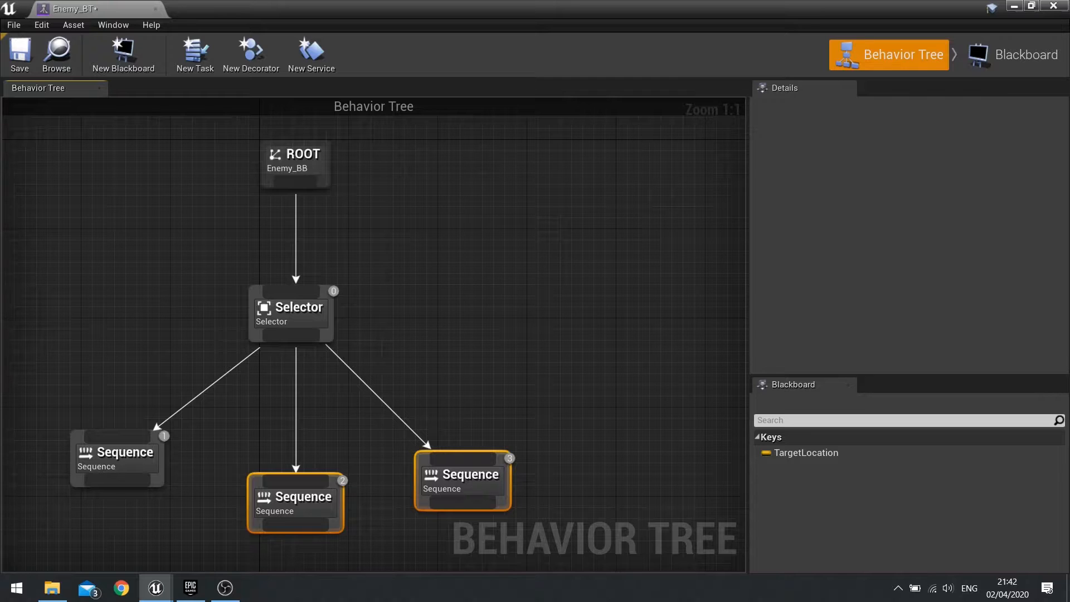
click(116, 450)
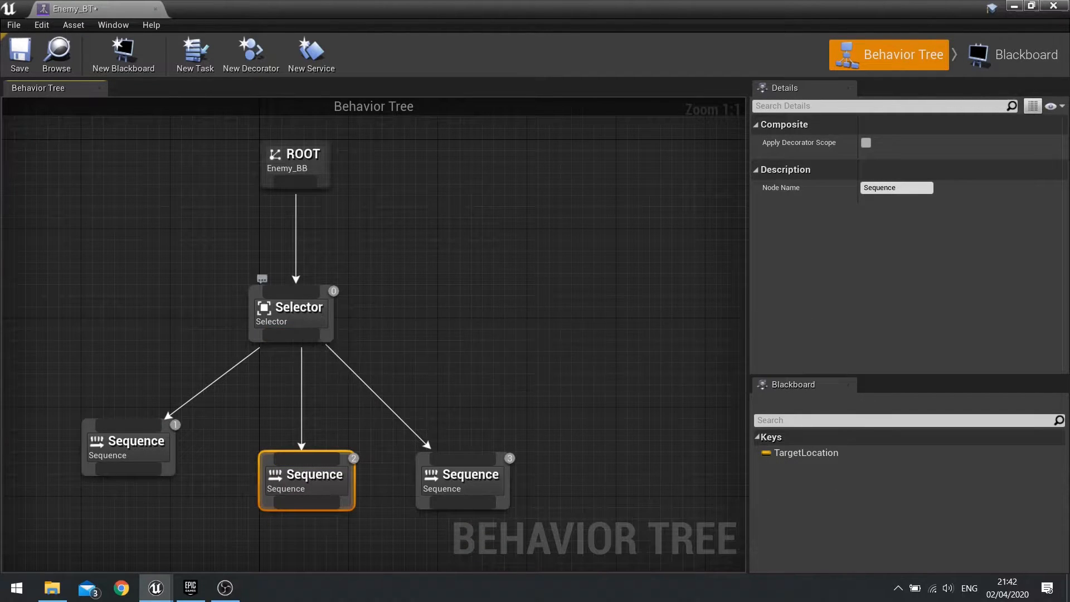
click(462, 478)
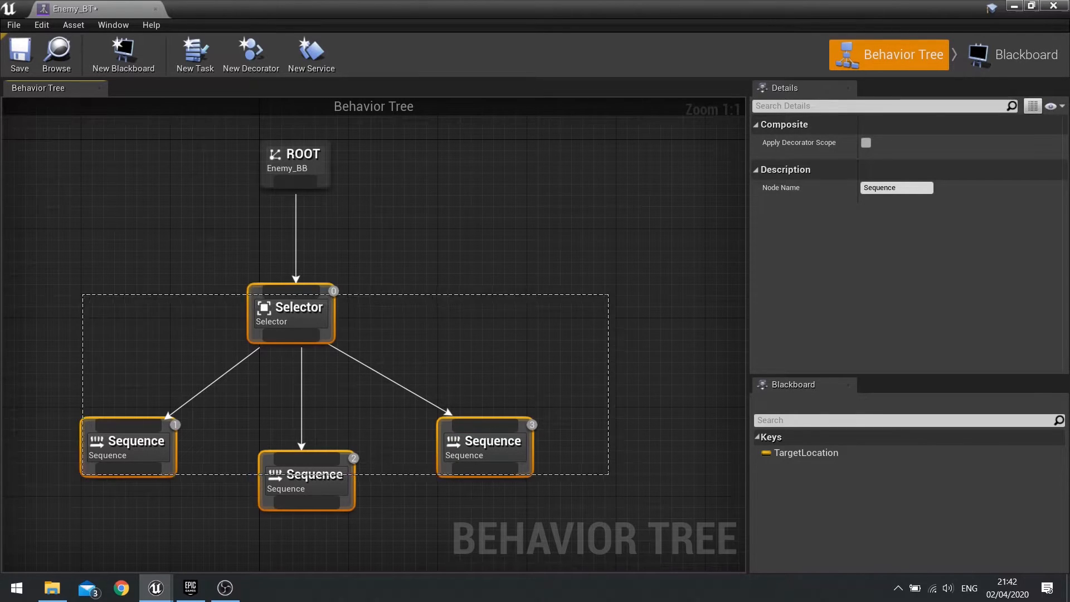
Remove the extra Sequence nodes so the Selector keeps a single Sequence child.
click(290, 312)
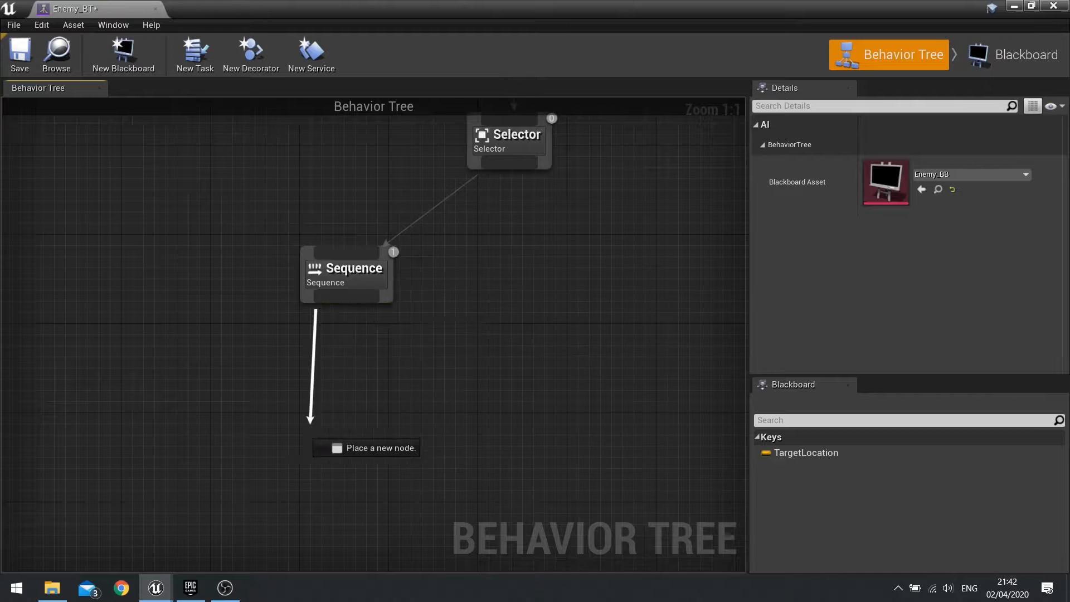
click(367, 448)
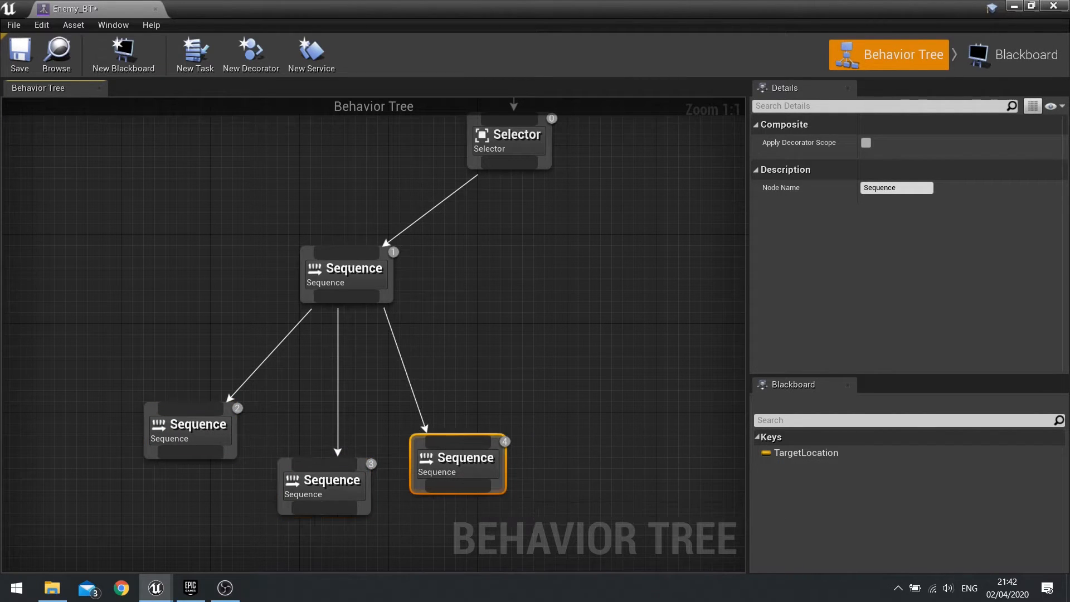
mouse_move(457, 463)
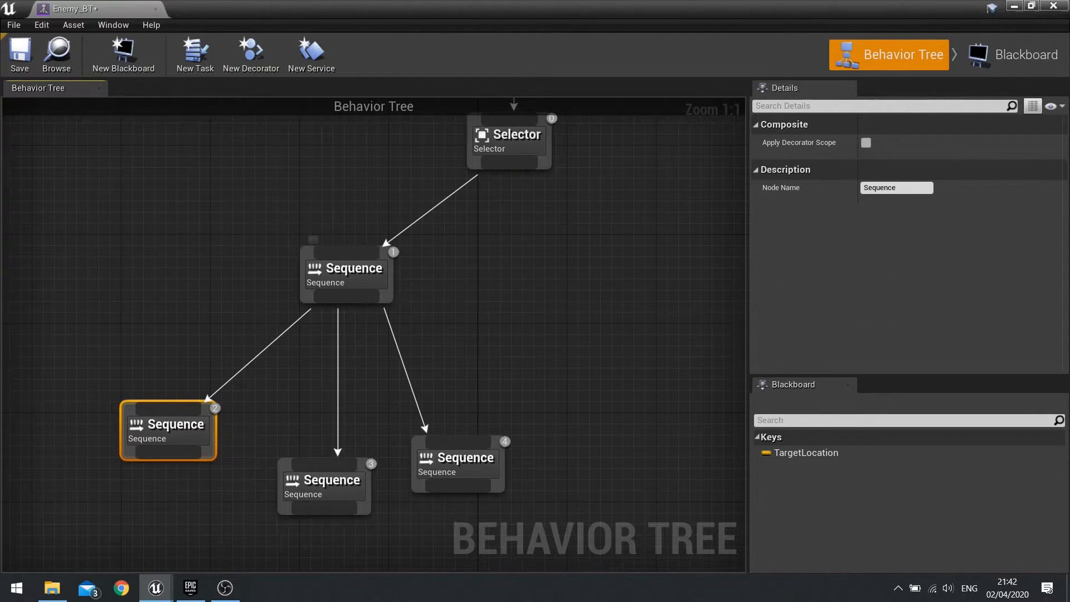
click(321, 479)
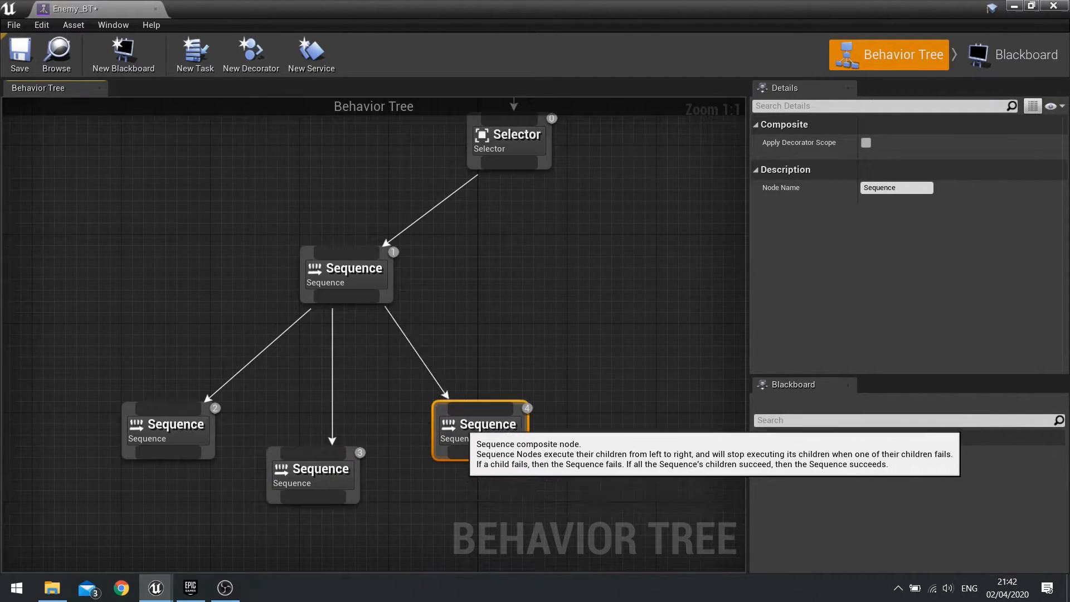
click(312, 475)
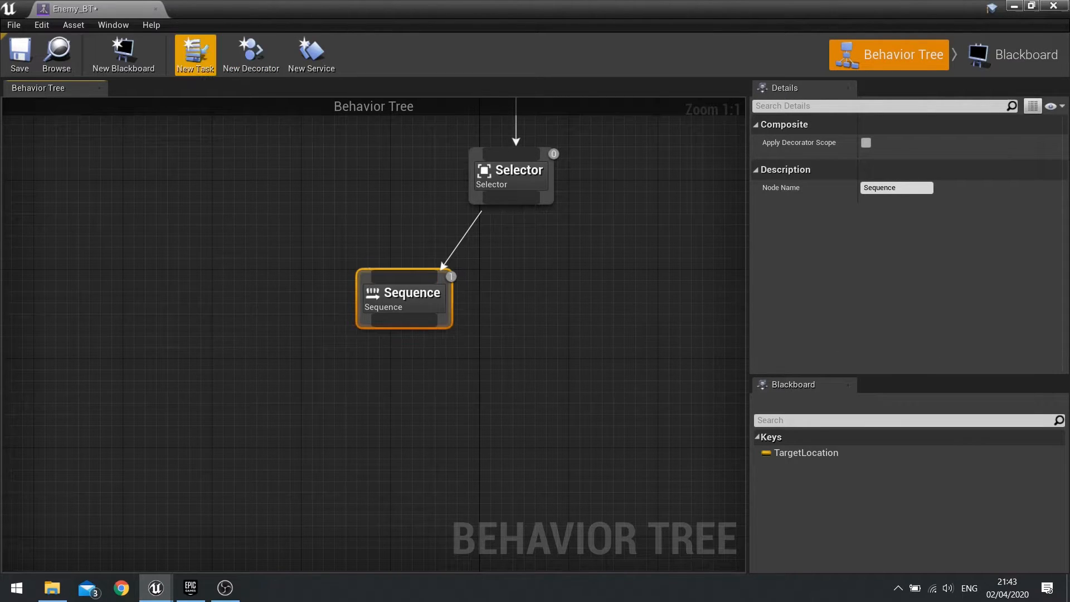
Create a new BTTask blueprint named FindPlayerLocation_Task and bring it into the Blueprint editor.
click(194, 54)
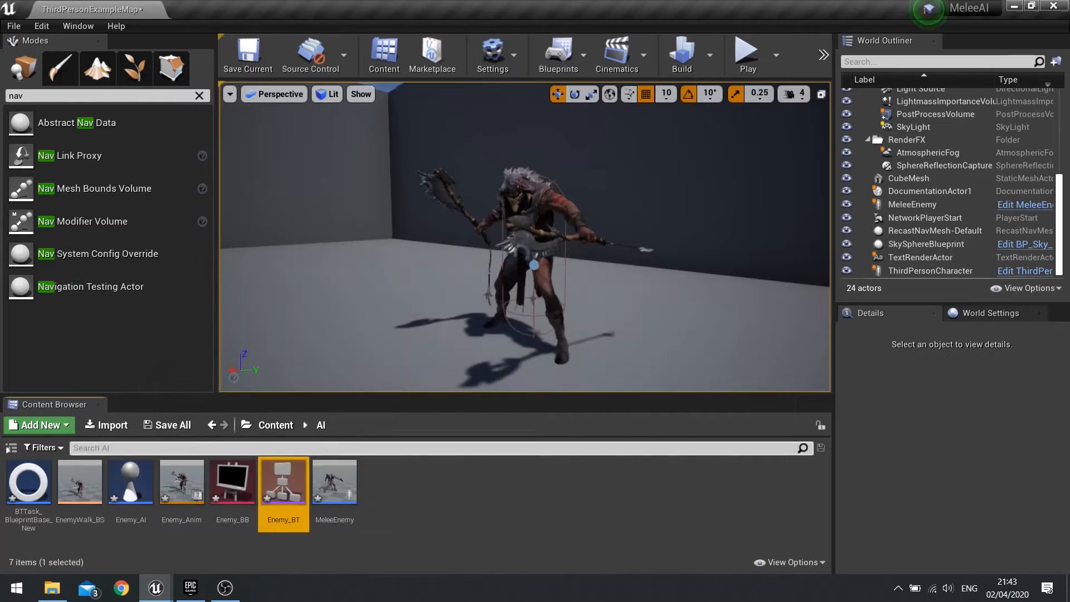
mouse_move(29, 482)
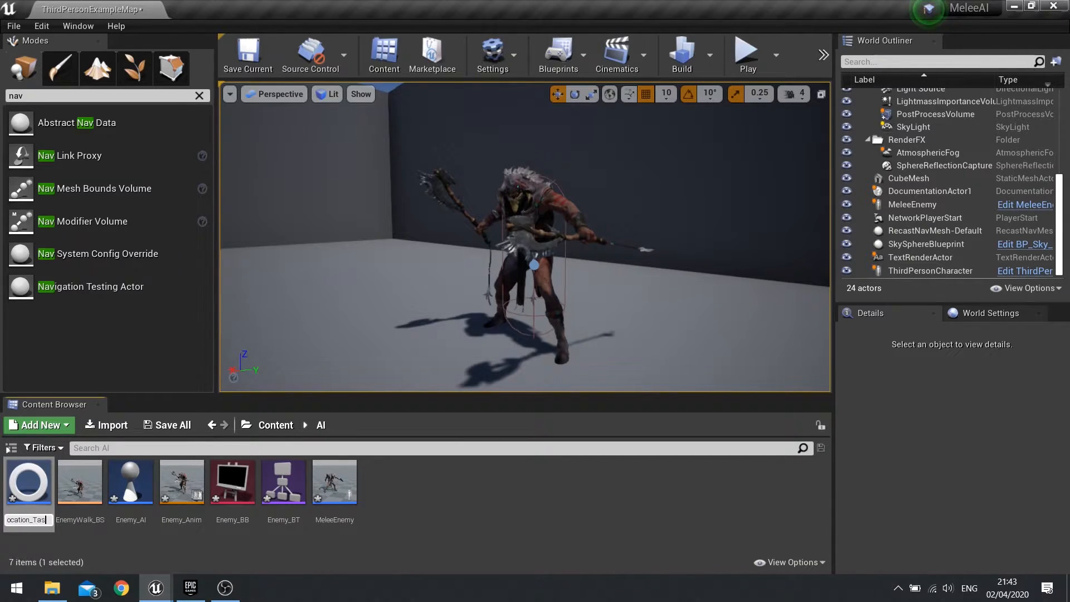
click(282, 483)
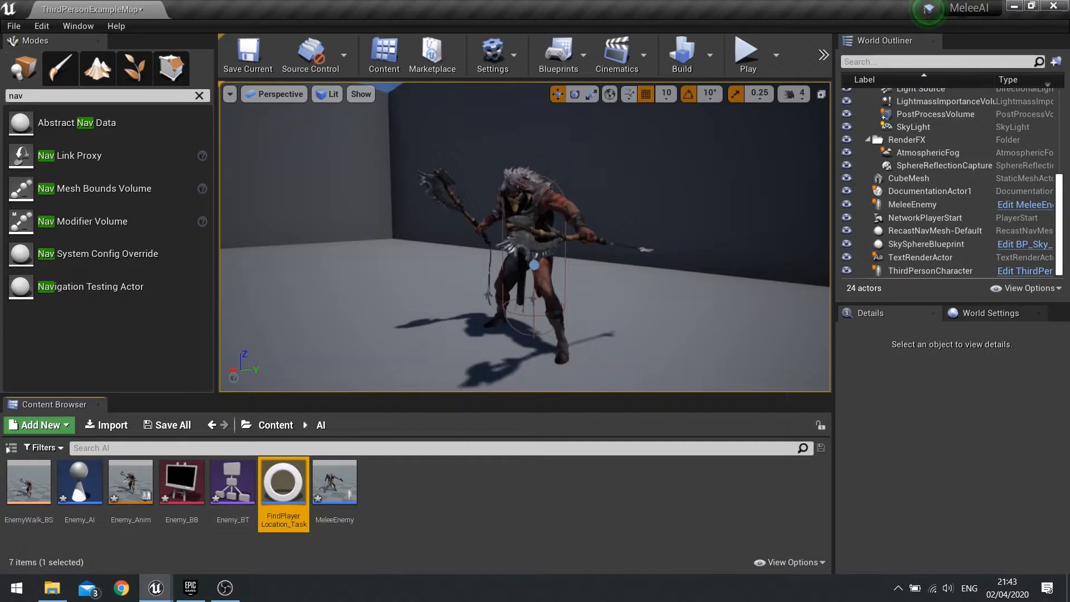
double_click(282, 481)
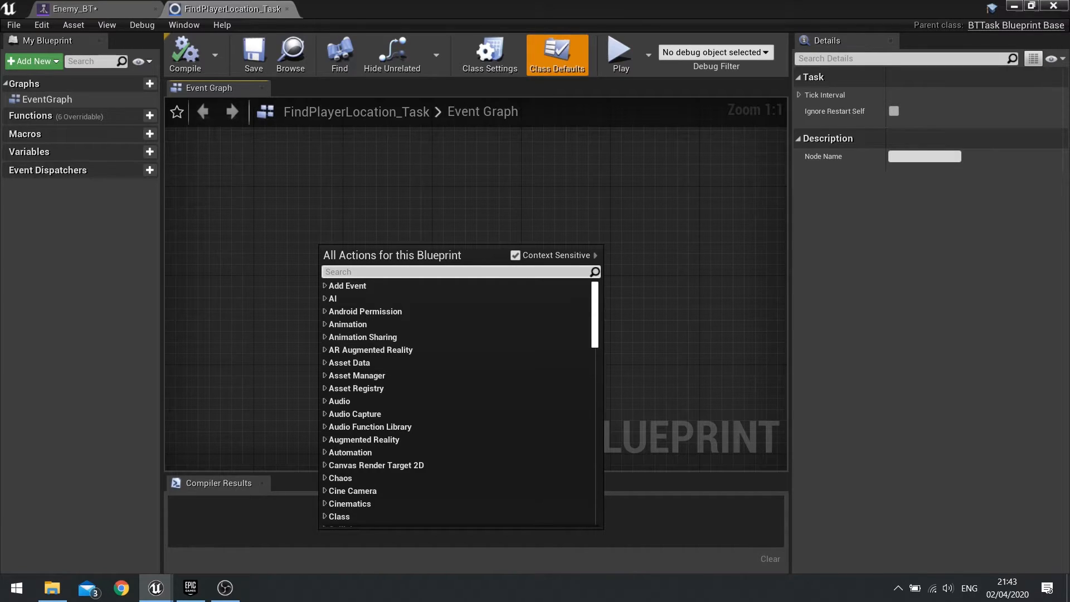
Add Event Receive Execute AI with Get Player Character feeding GetActorLocation.
text(ex)
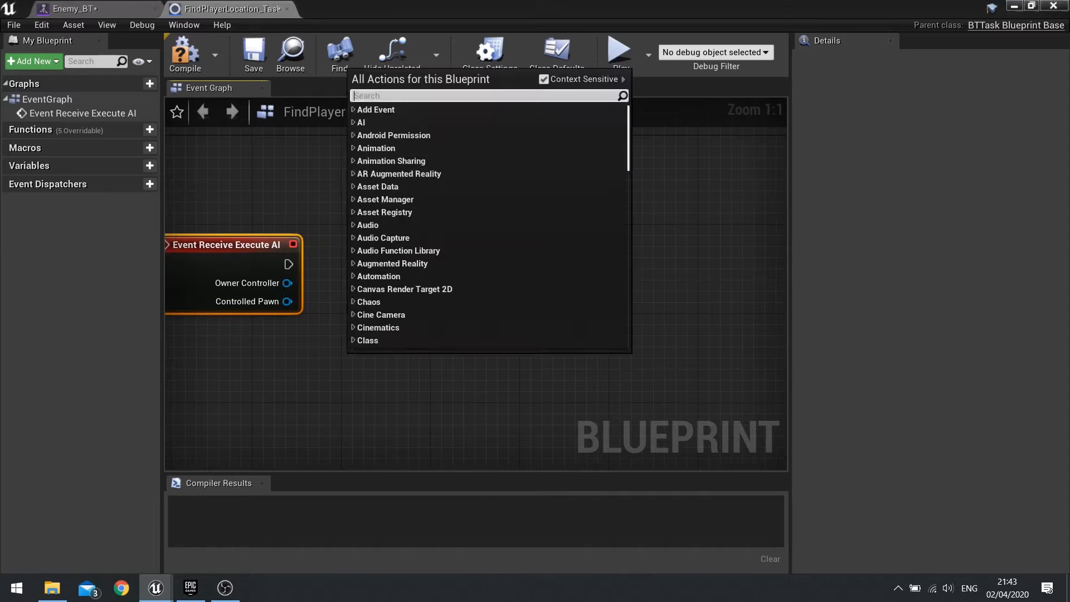
text(get player ch)
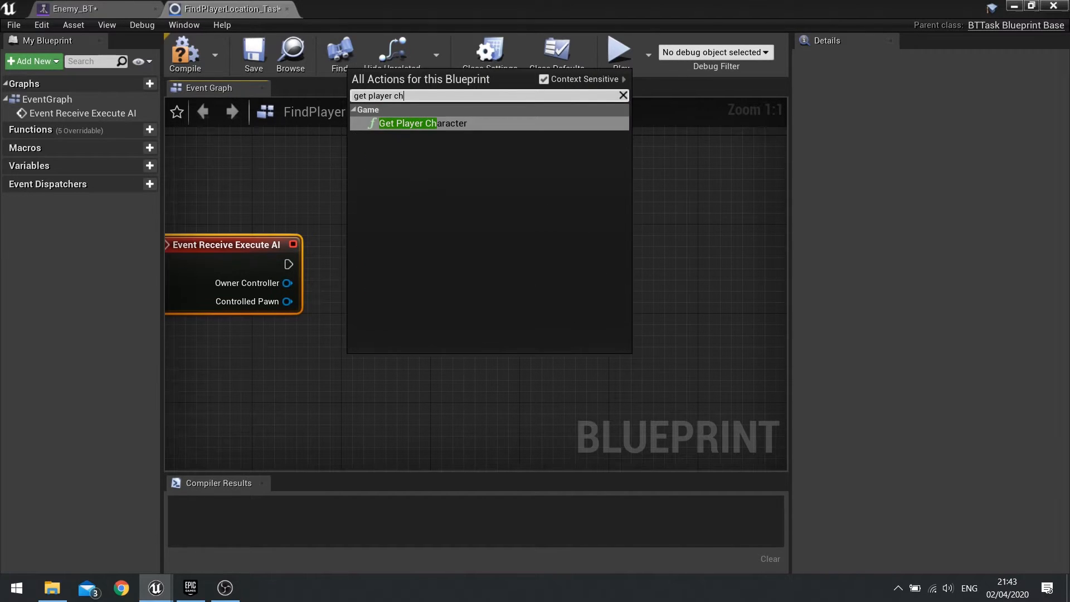
click(408, 123)
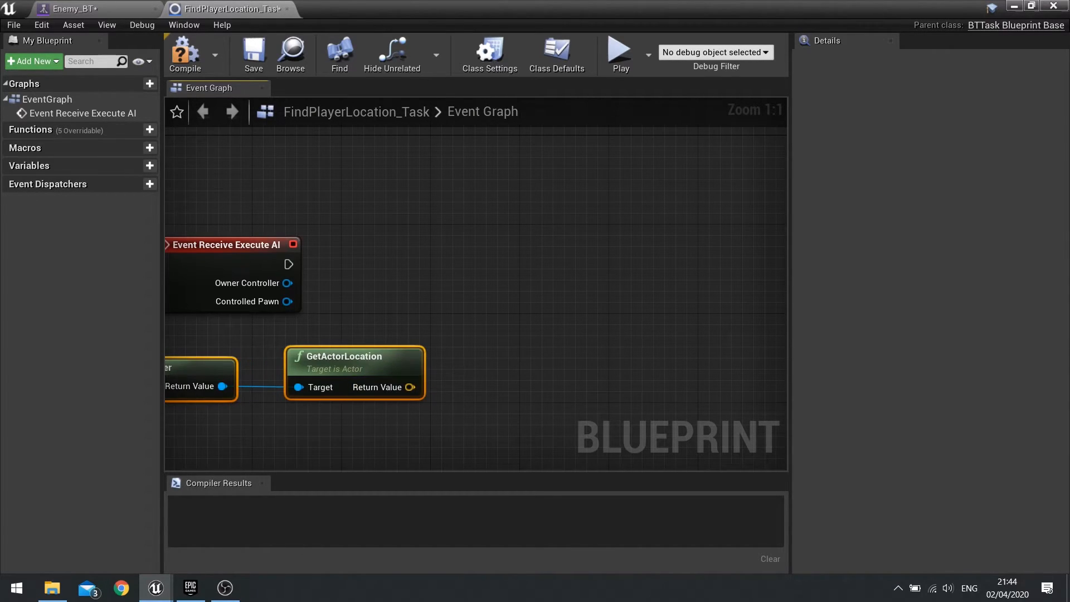
mouse_move(350, 355)
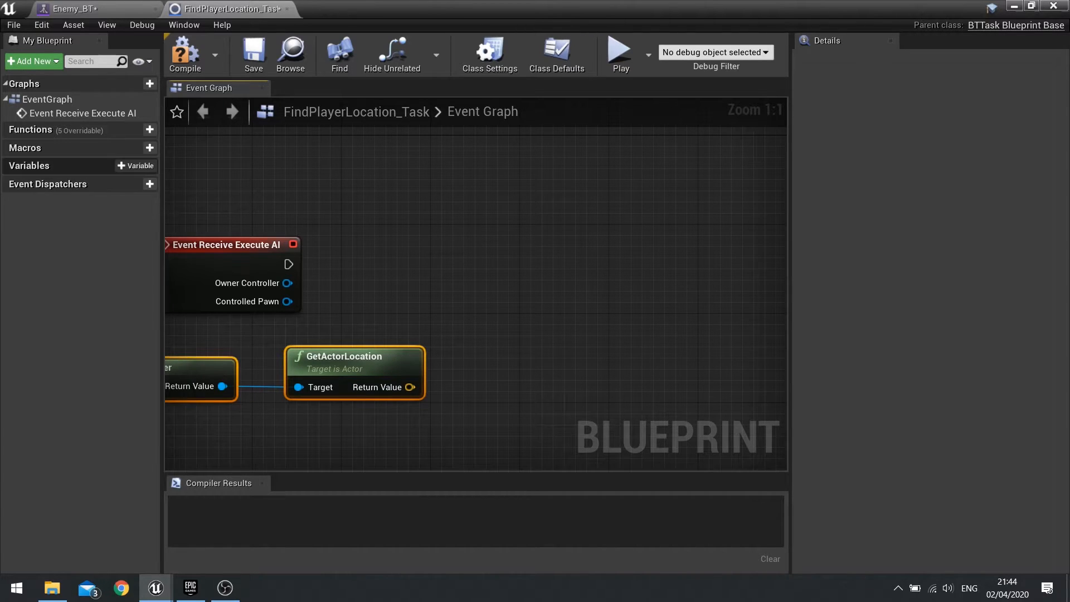
Add an Instance Editable Blackboard Key Selector variable named BB_TargetLocation.
click(136, 165)
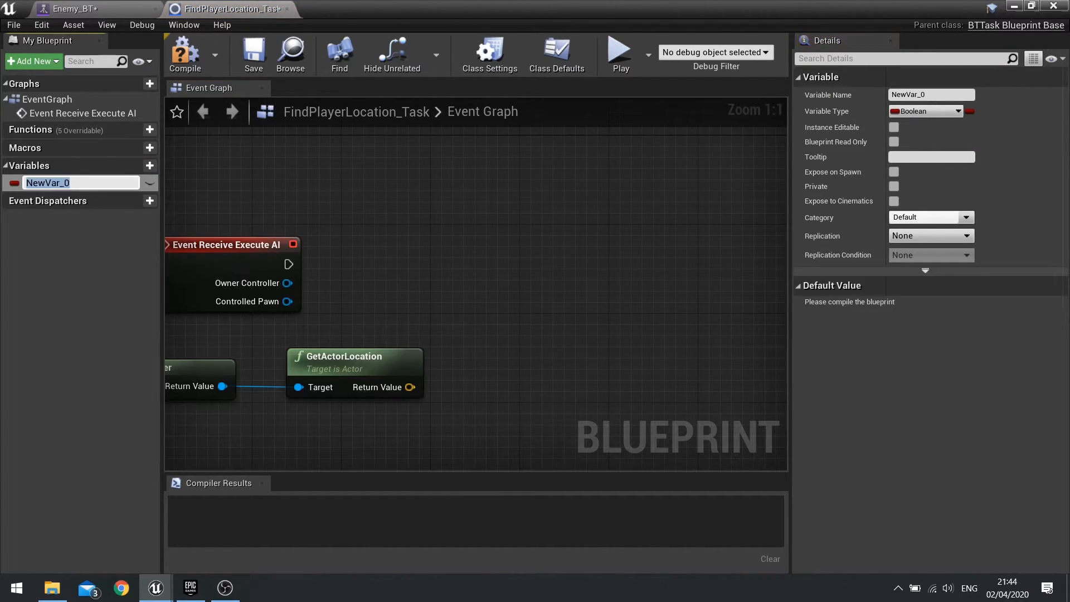
text(BB_TargetLocation)
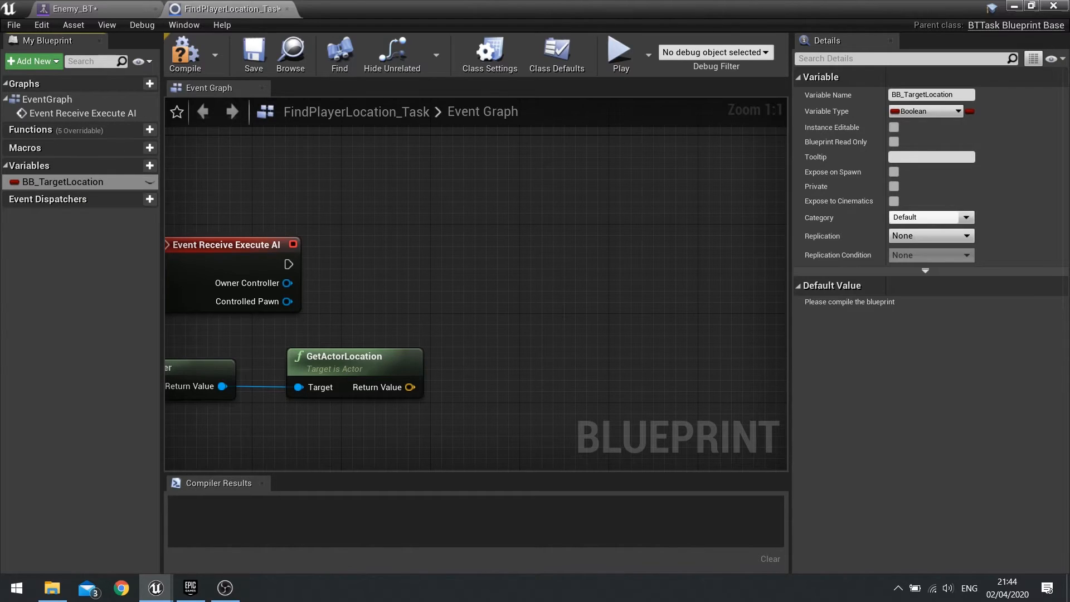
click(965, 112)
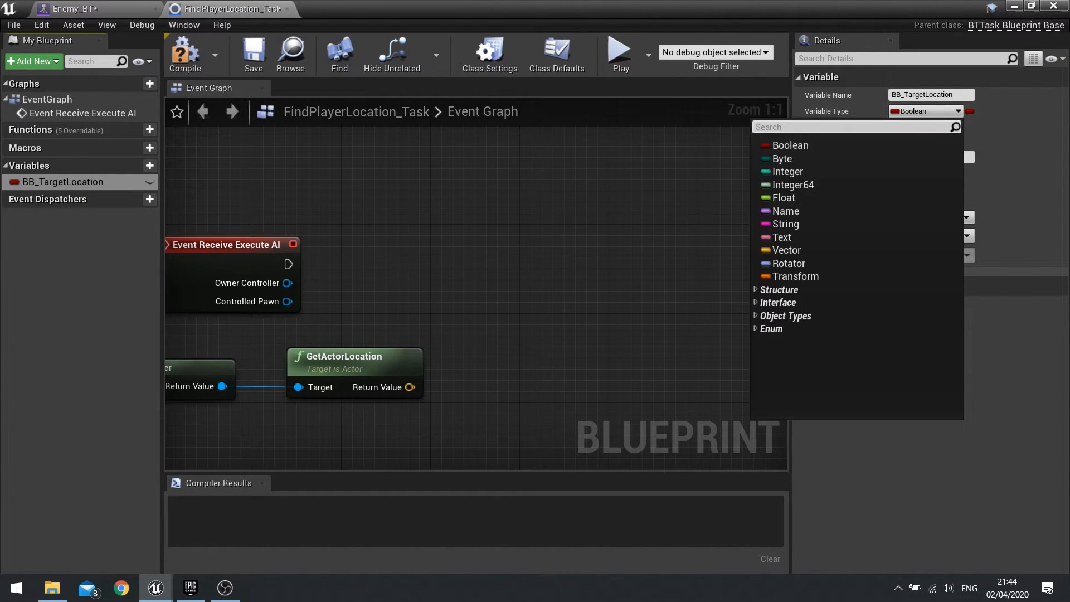
text(blackboa)
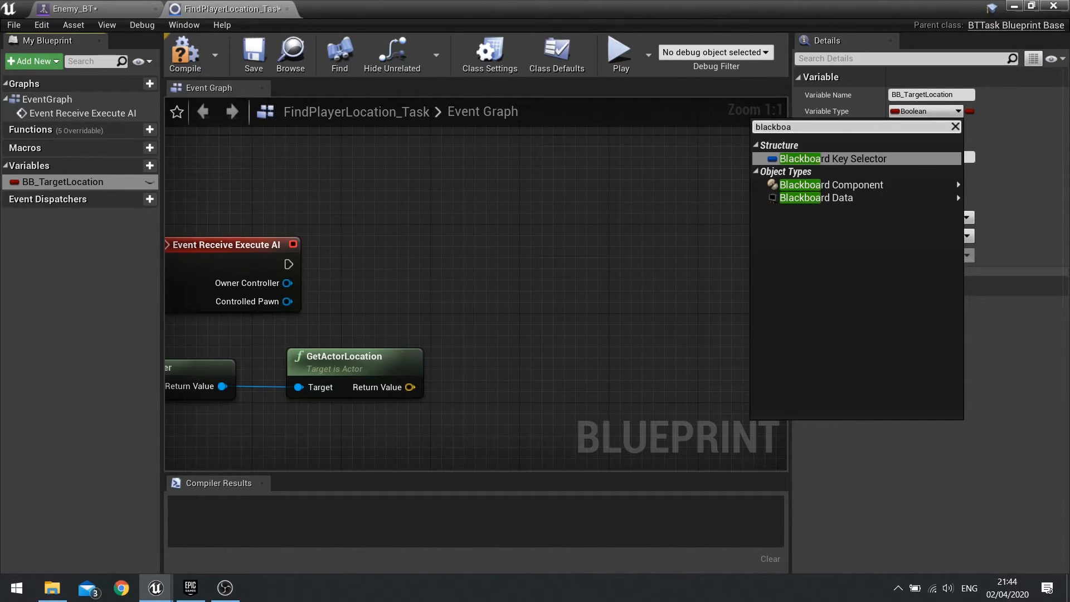
click(828, 158)
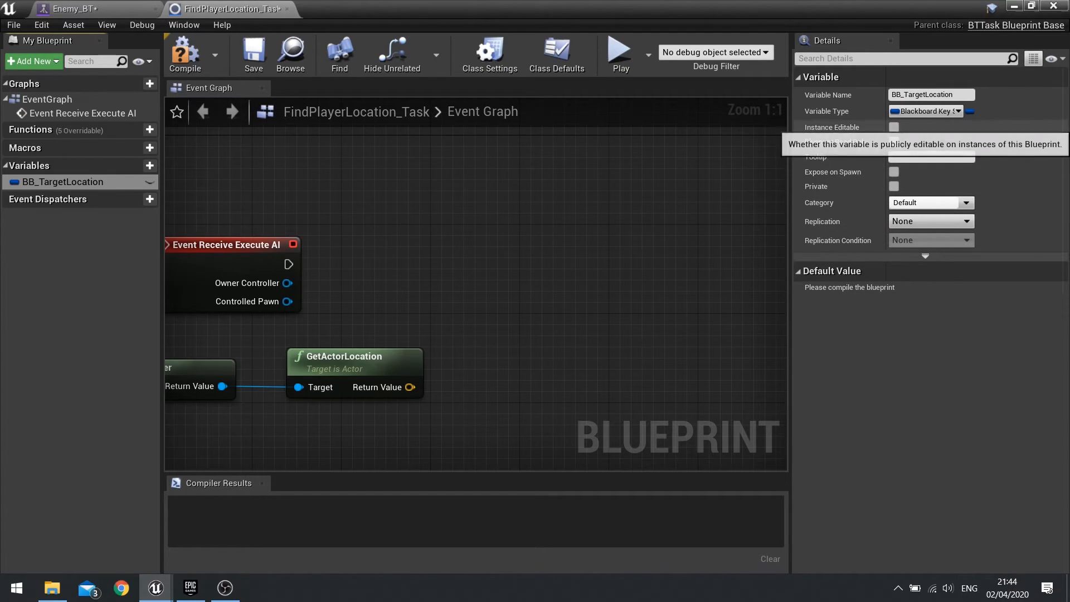
click(893, 127)
text(set)
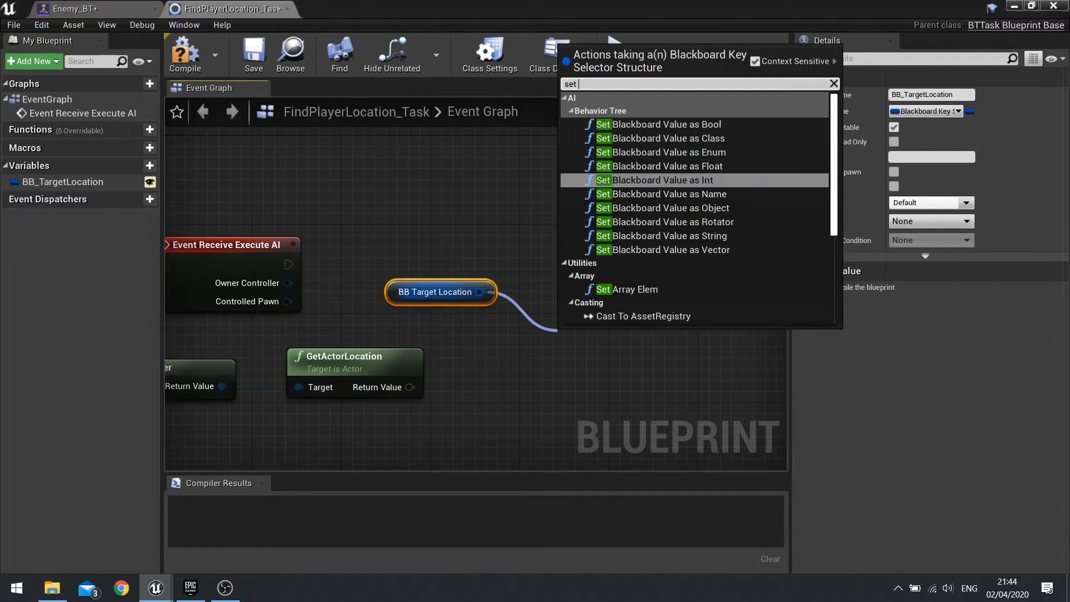
Store the location via Set Blackboard Value as Vector, Finish Execute with Success, and compile.
text(value)
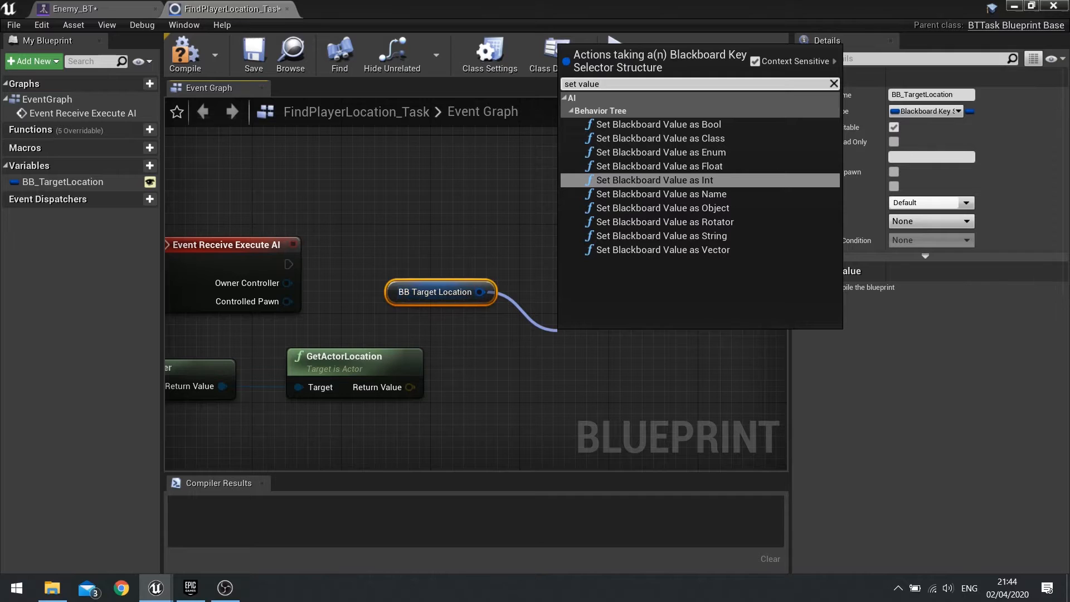
click(662, 250)
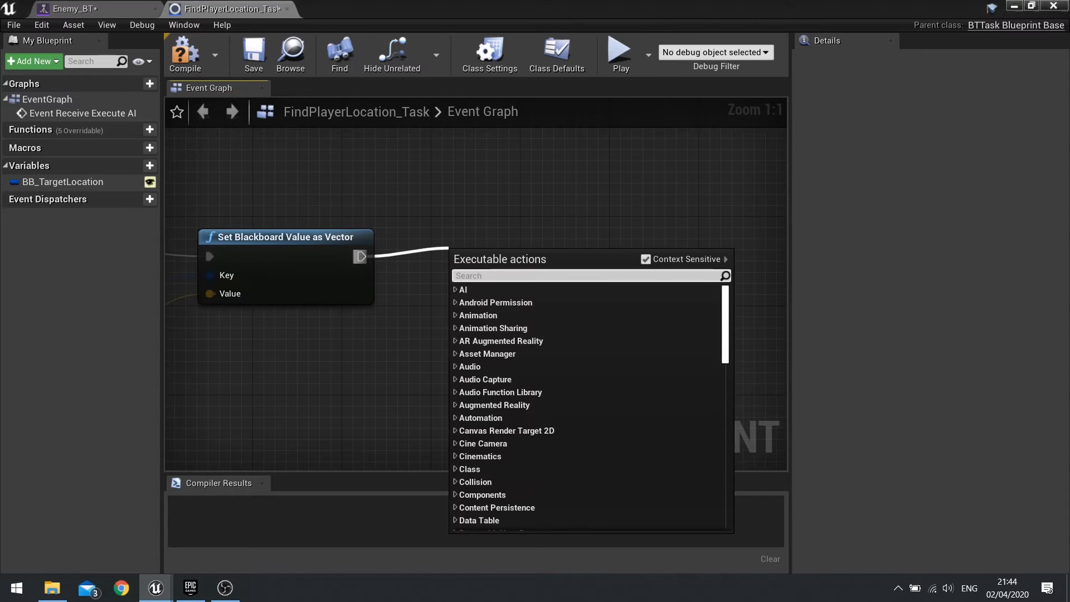
text(finish)
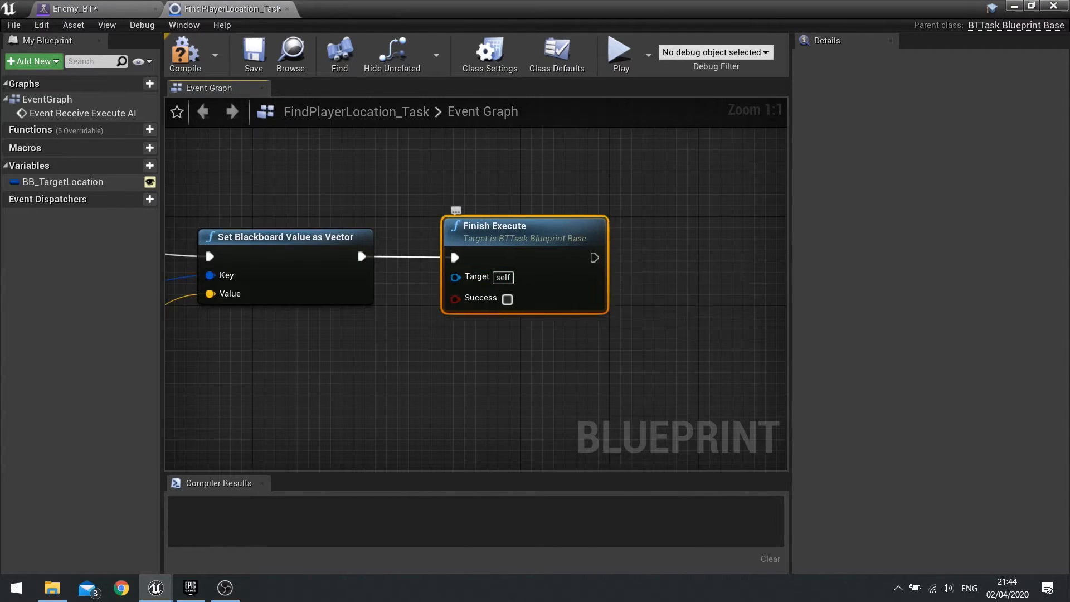
click(506, 298)
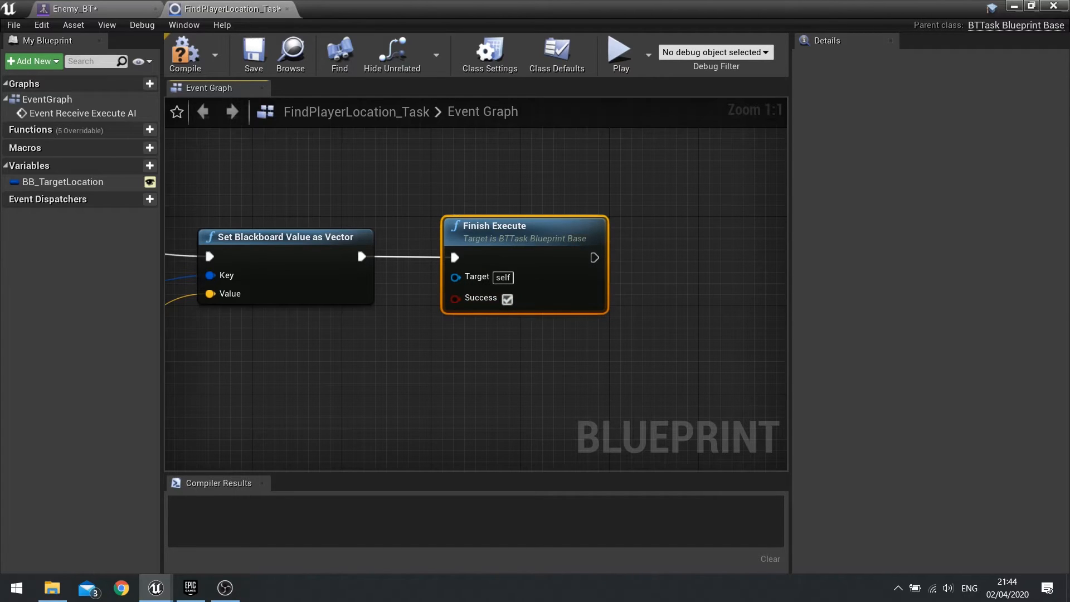
click(183, 53)
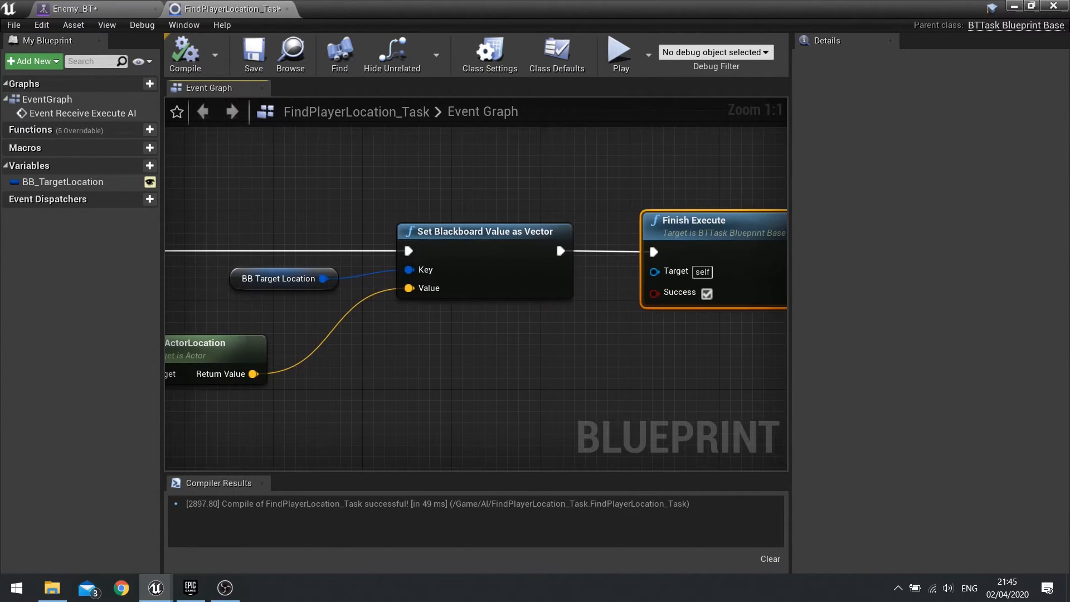
click(74, 9)
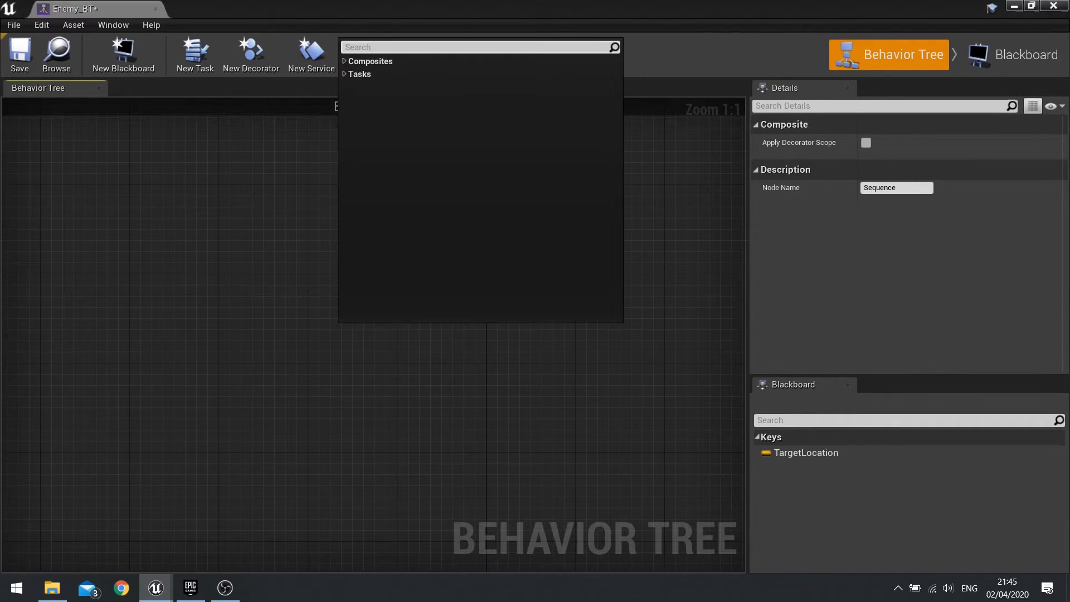
Add FindPlayerLocation_Task as the Sequence's child with BB Target Location set to TargetLocation.
text(fin)
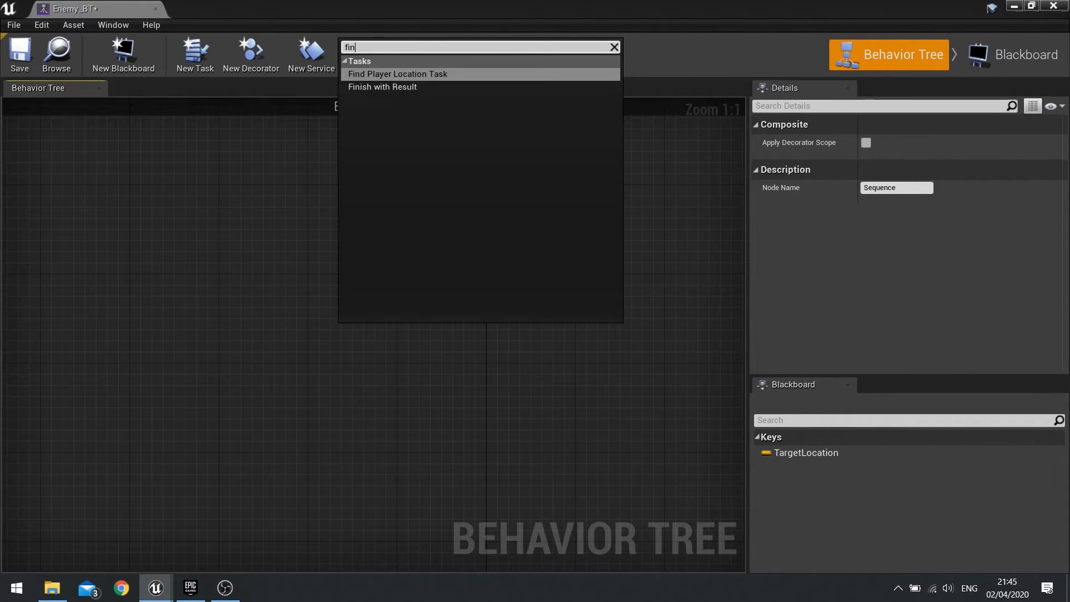
click(397, 74)
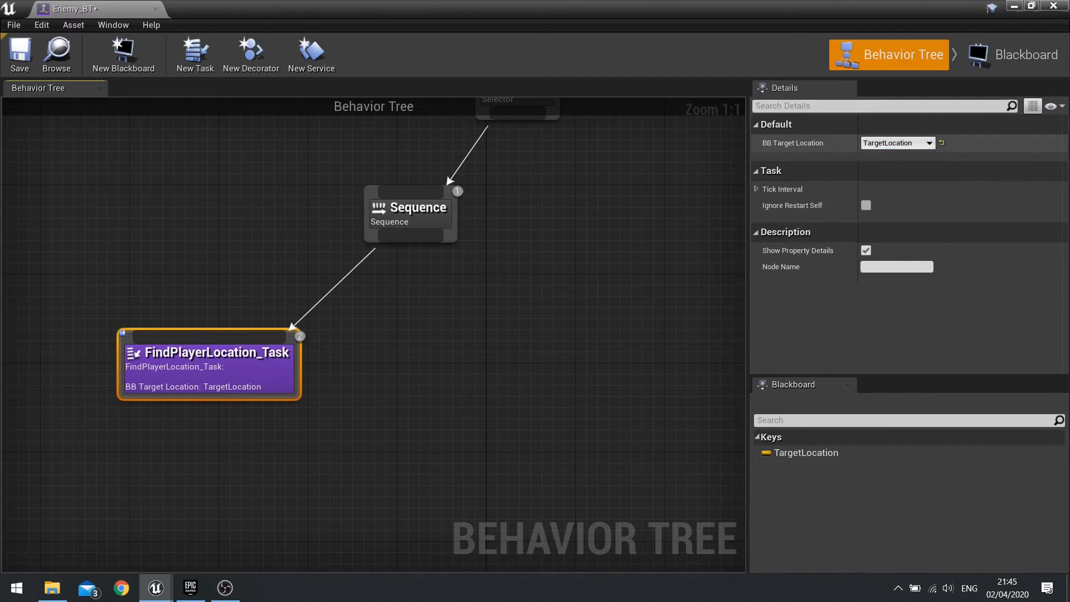
mouse_move(409, 207)
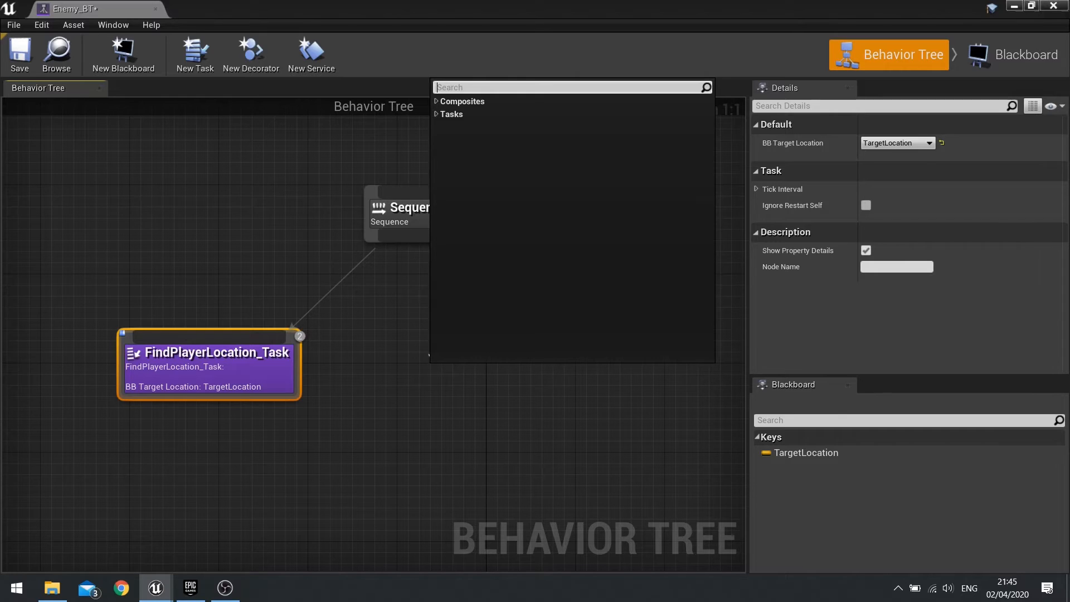
Add a Move To node targeting TargetLocation with Acceptable Radius 300 after FindPlayerLocation_Task.
text(move)
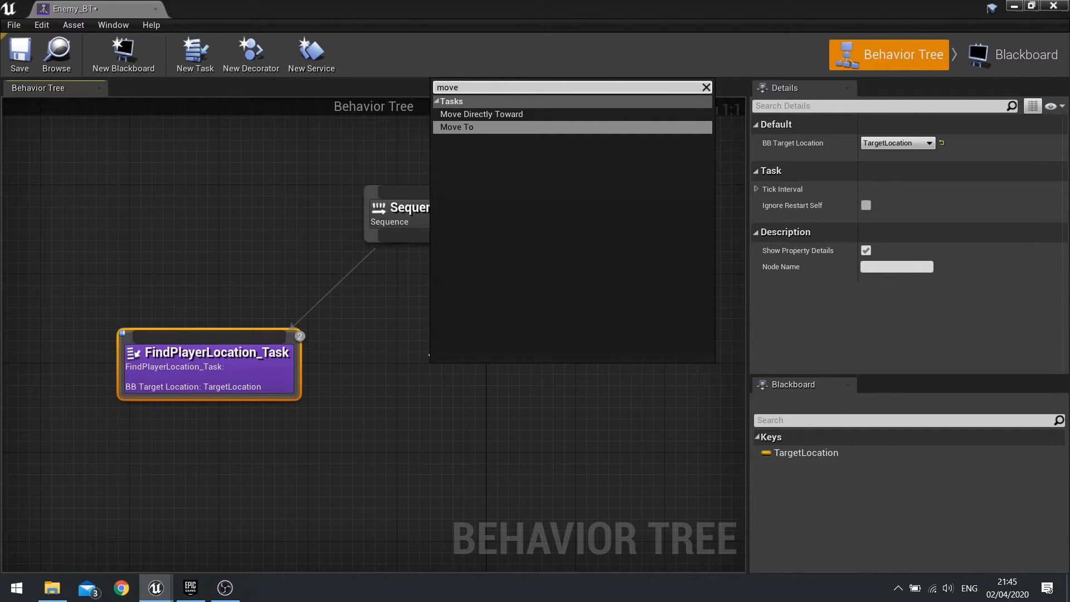
click(457, 127)
text(800)
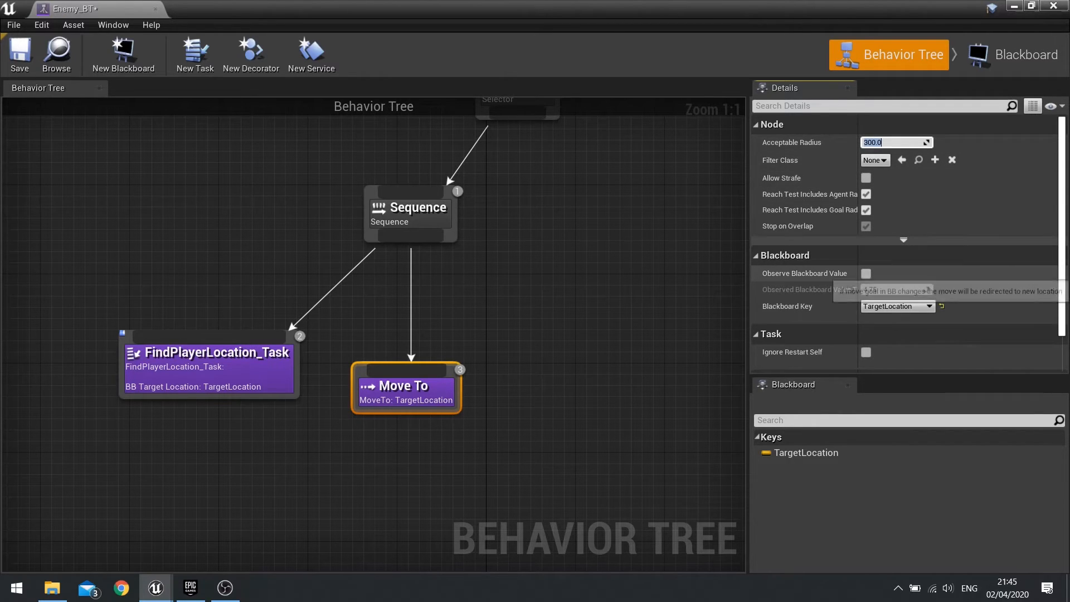
click(866, 273)
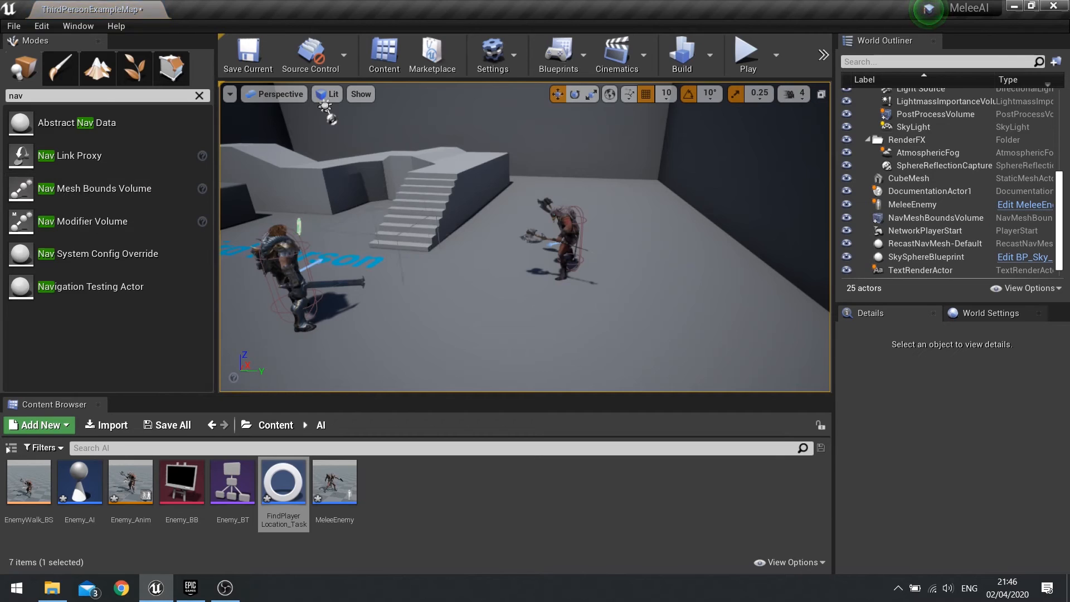
Place a Nav Mesh Bounds Volume over the floor and start a play session controlling the player.
click(935, 217)
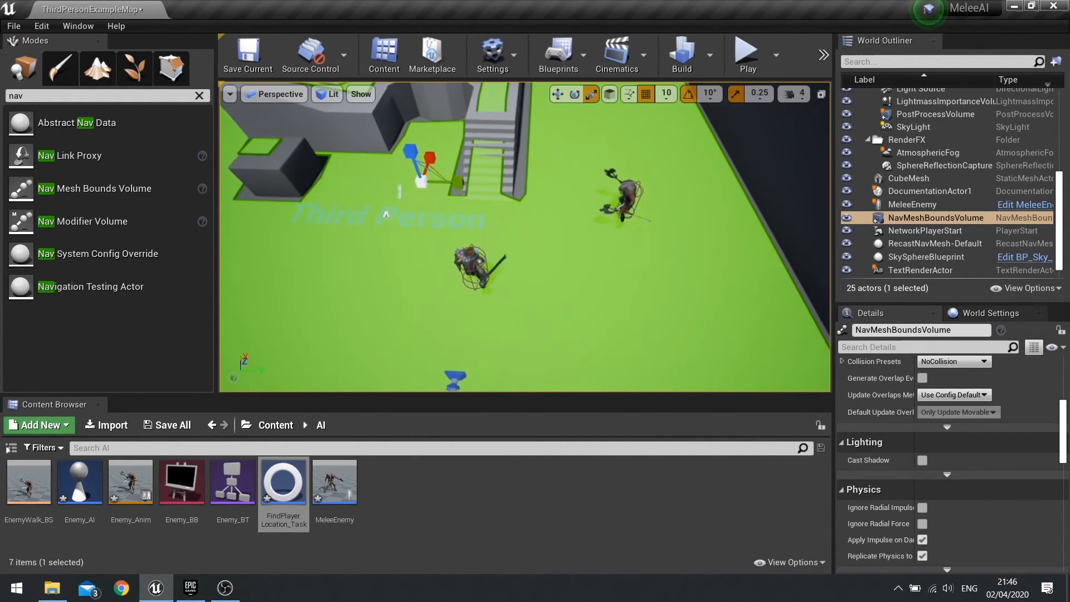
click(746, 51)
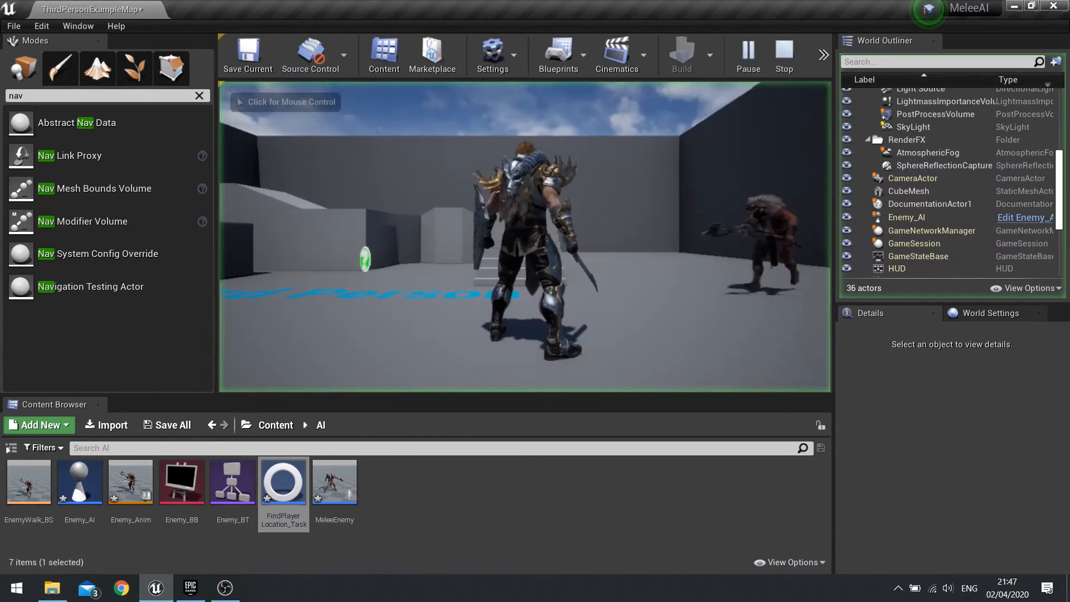
click(523, 235)
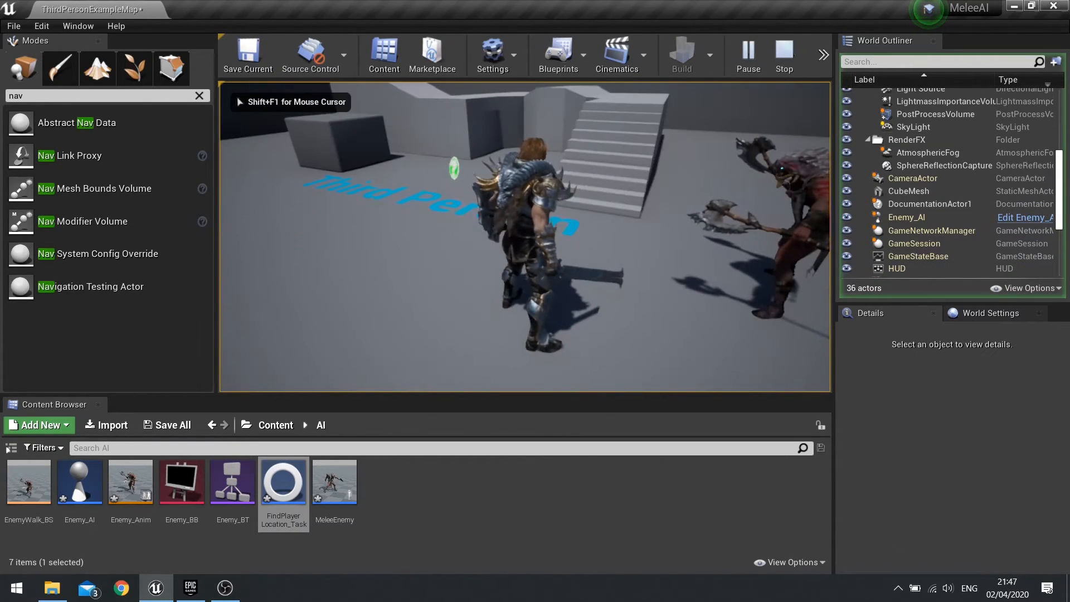